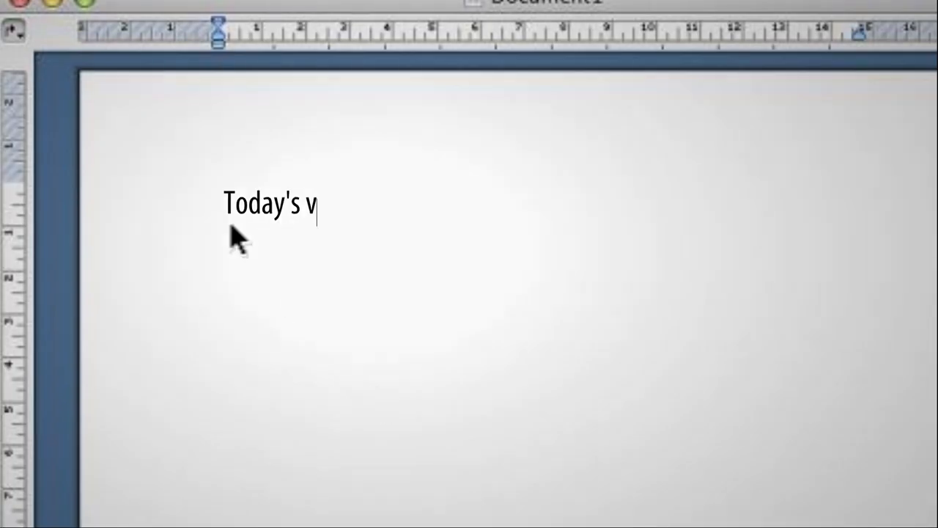
- Type the title 'Today's video is on BATCH PROGRAMING!!!' in the blank Word document
type("ideo is on B")
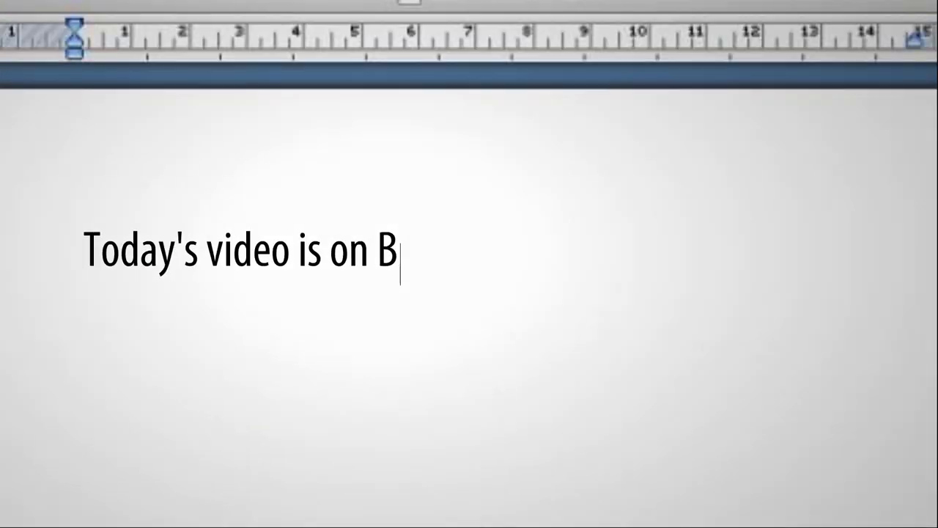
type("ATCH PROGRAMING!!!")
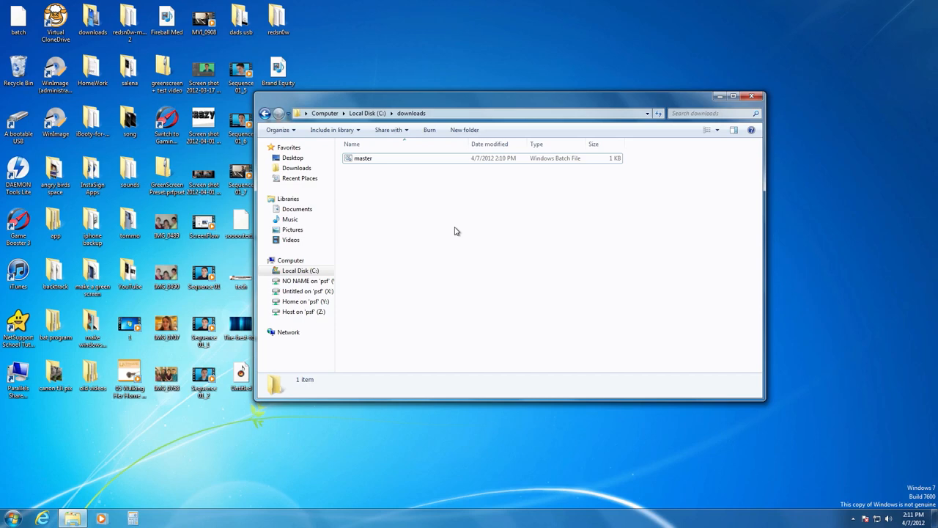
mouse_move(364, 151)
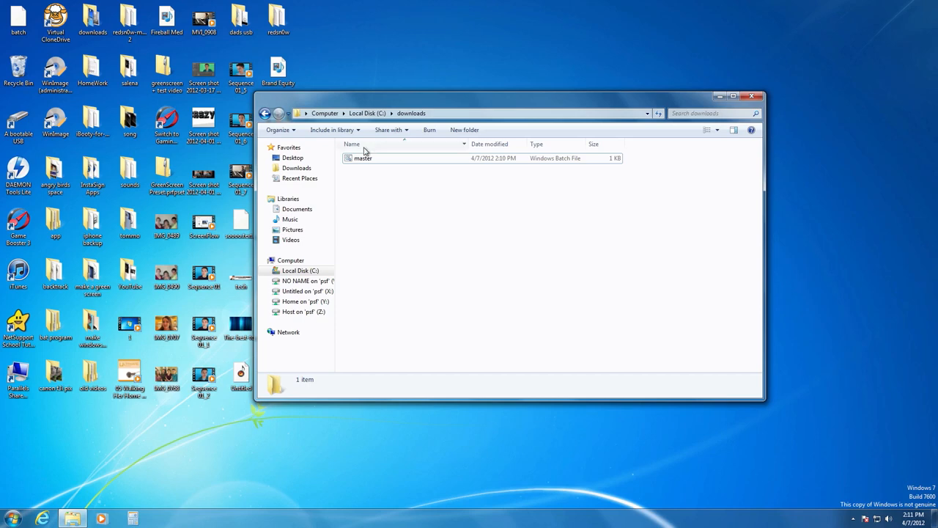
- Open master.bat for editing in Notepad and delete its existing contents
right_click(363, 157)
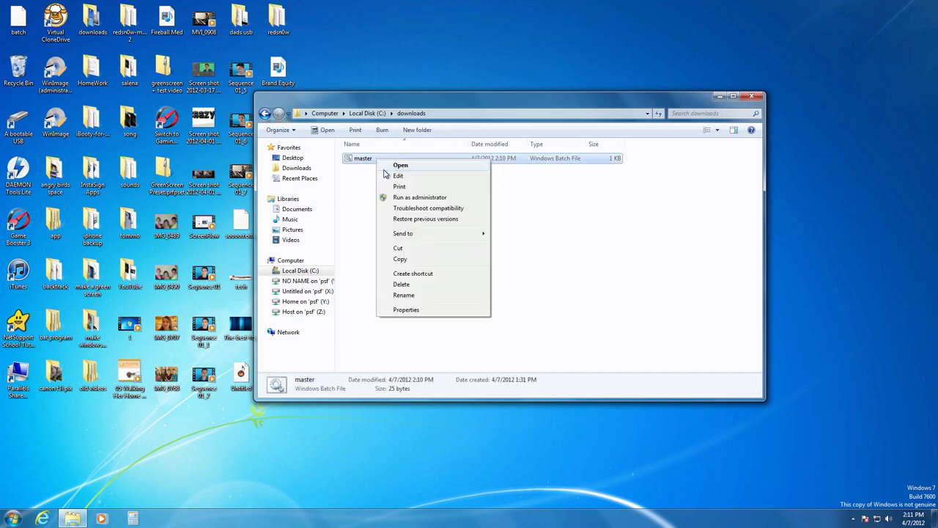
left_click(398, 176)
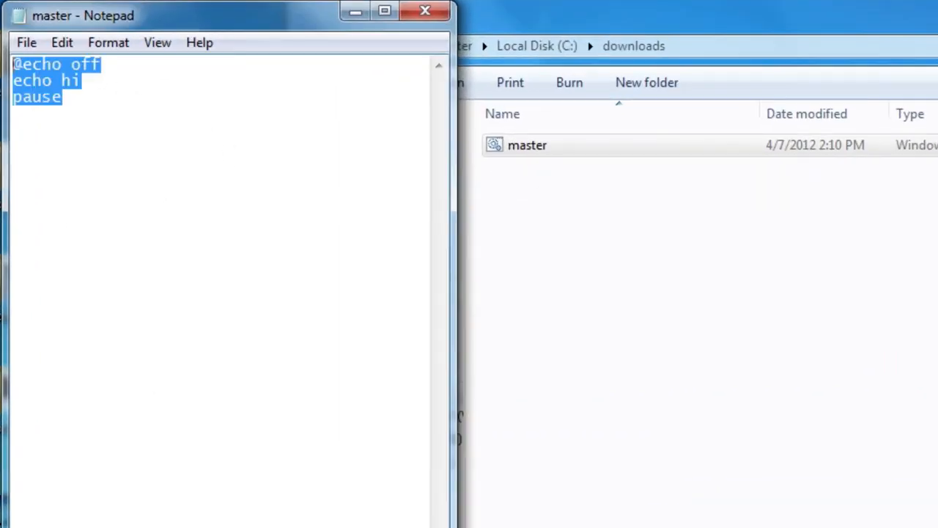
key("Delete")
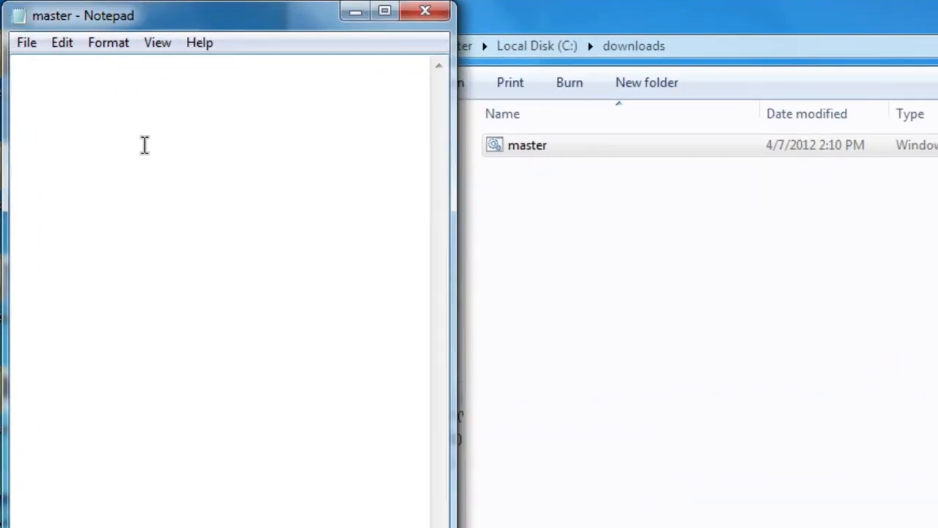
type("@")
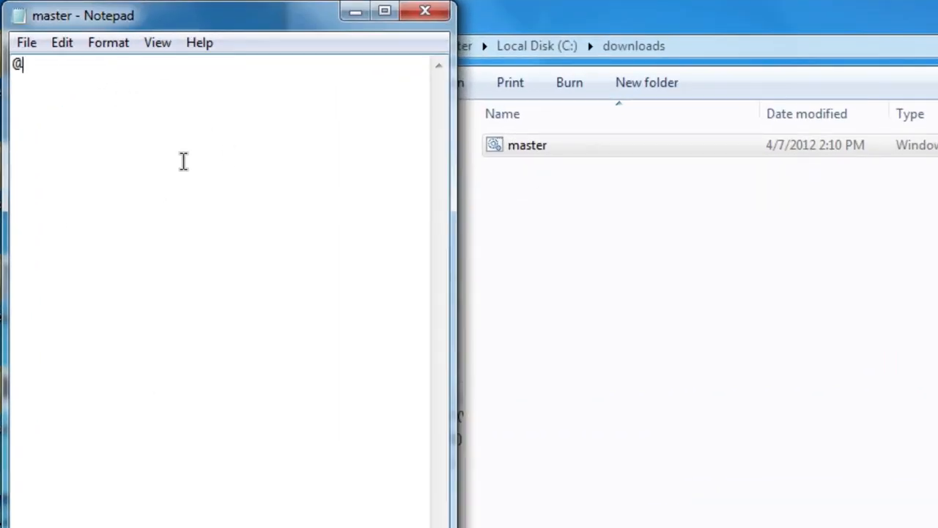
type("echo off")
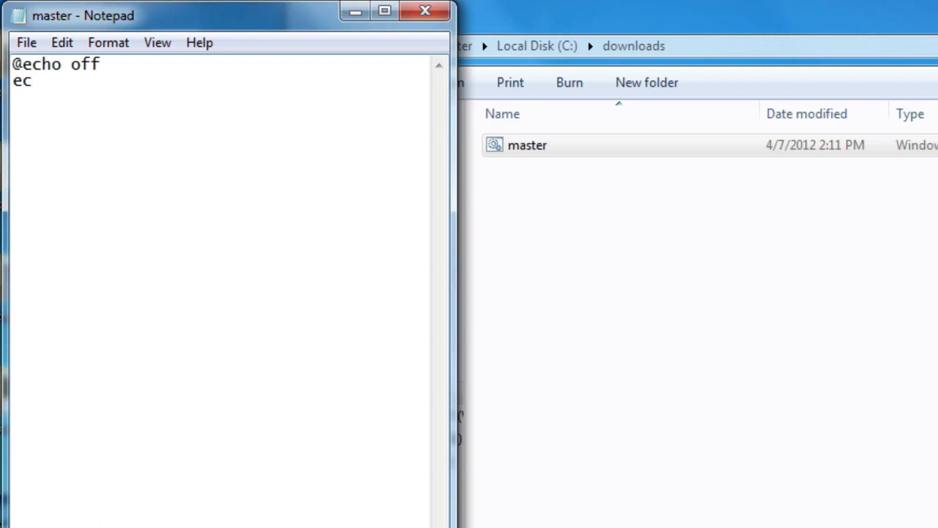
type("ho hi")
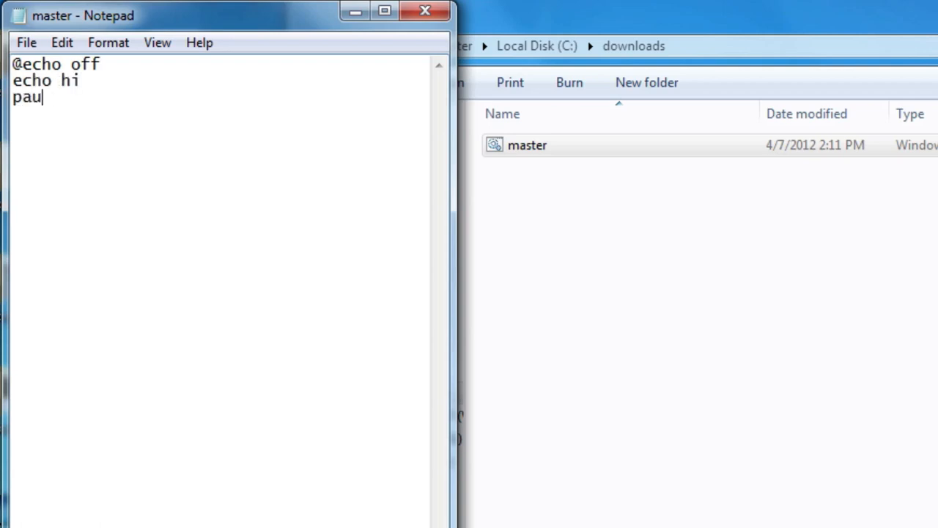
type("se")
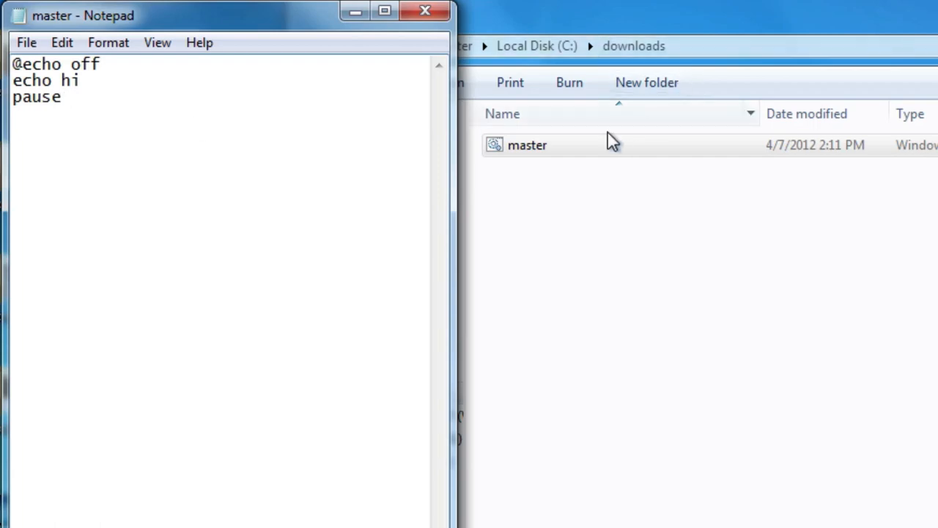
- Change the second line to 'echo hi > test.txt' so the script writes hi to test.txt
double_click(527, 145)
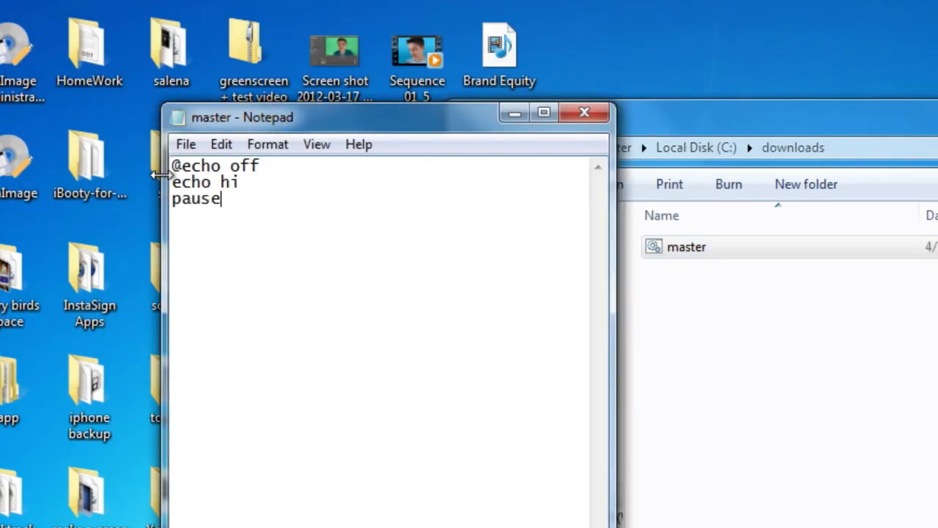
mouse_move(314, 185)
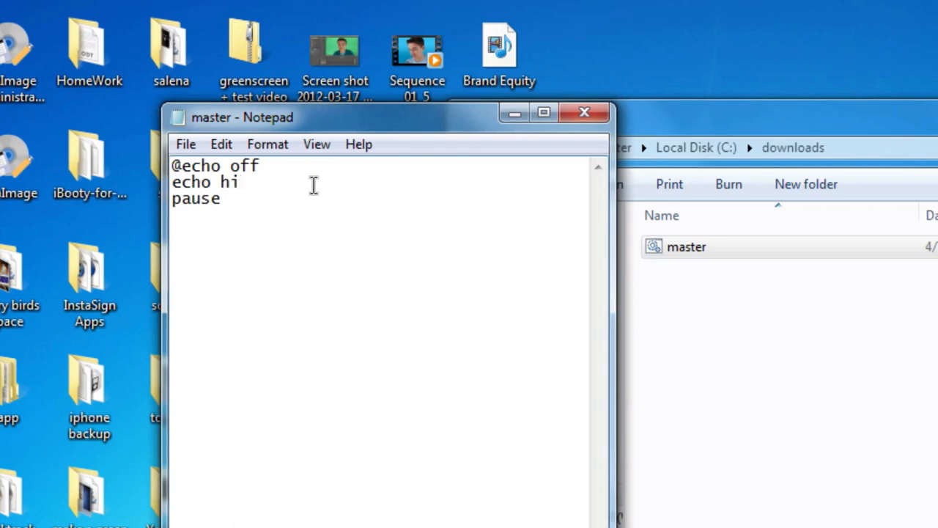
type(">")
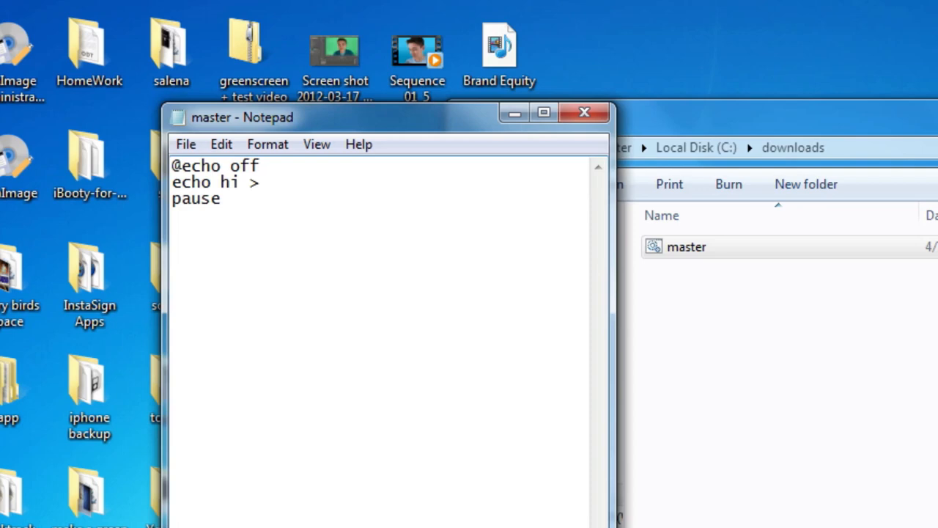
double_click(229, 182)
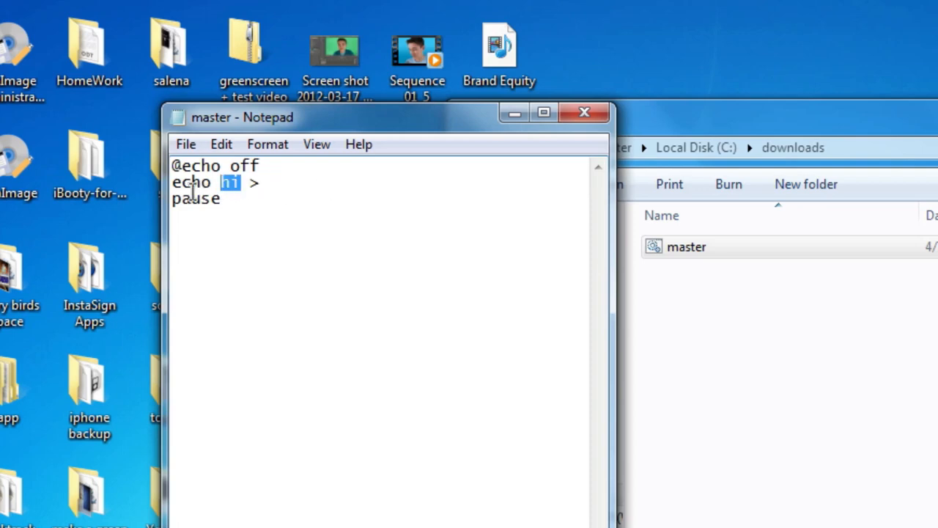
left_click(218, 182)
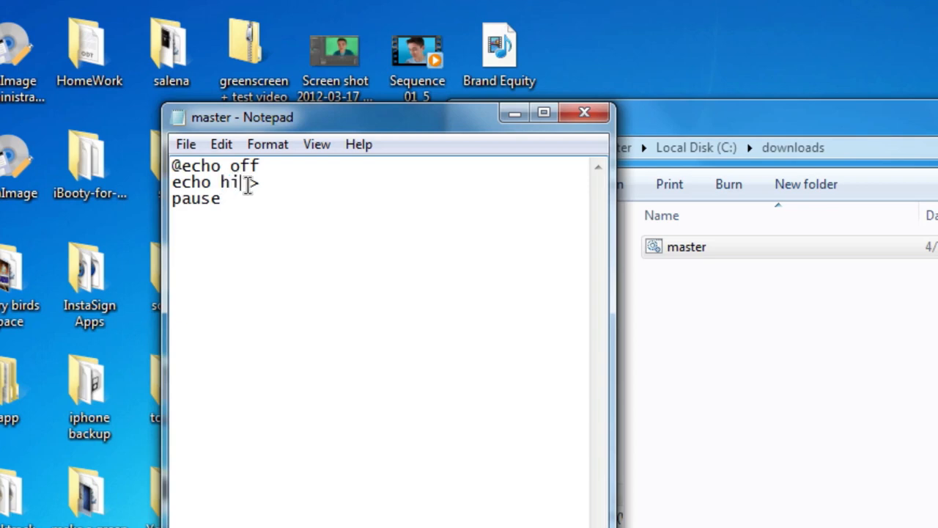
type("> test")
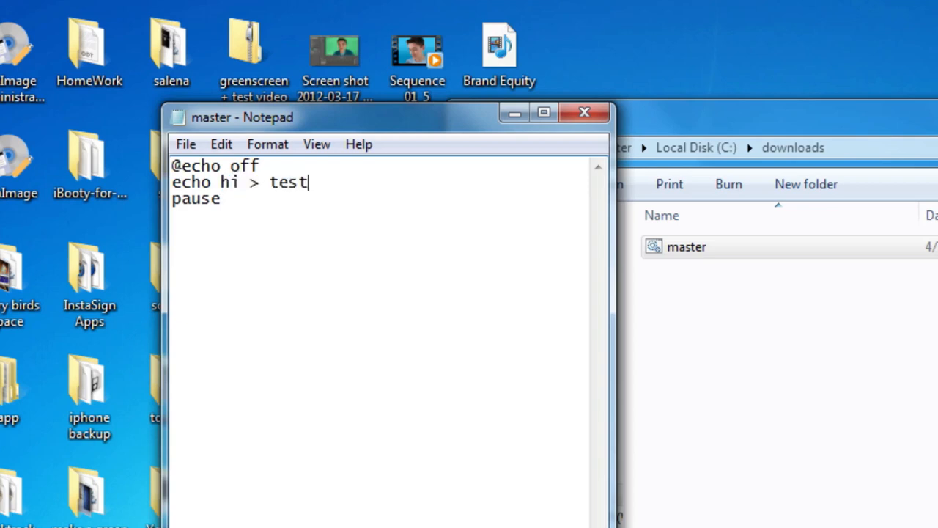
type(".txt")
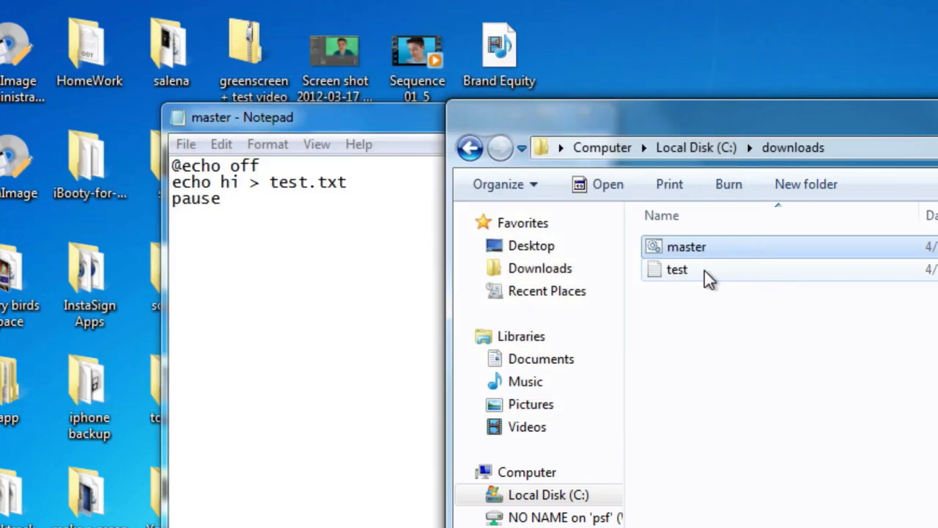
- Open test.txt to confirm it contains hi, then close it
double_click(676, 269)
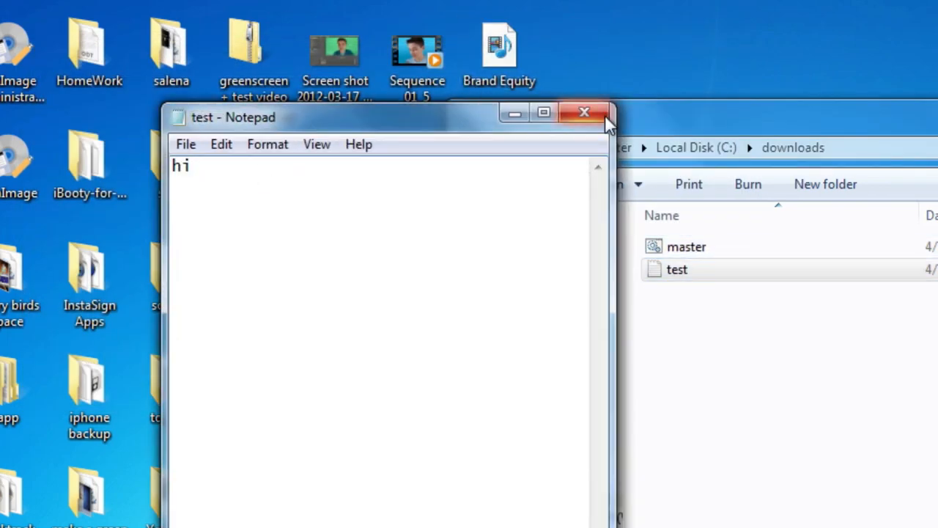
double_click(686, 246)
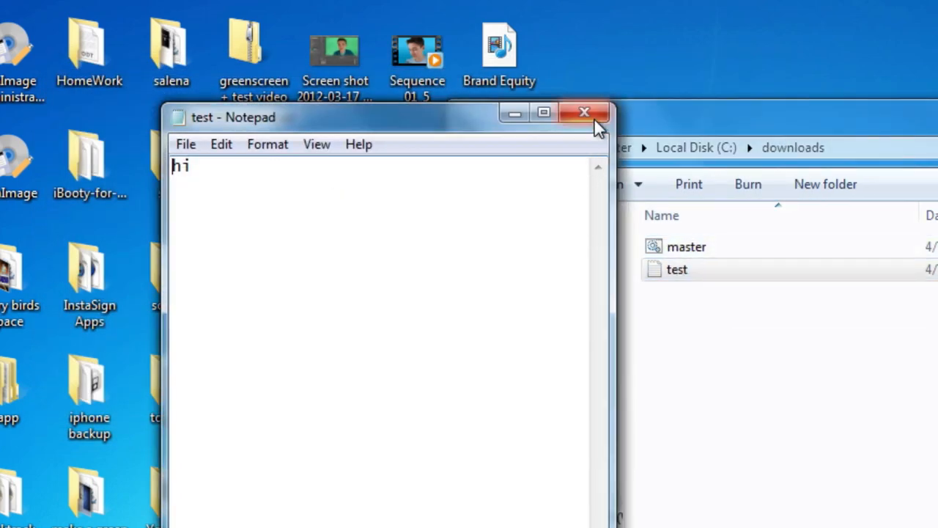
left_click(597, 125)
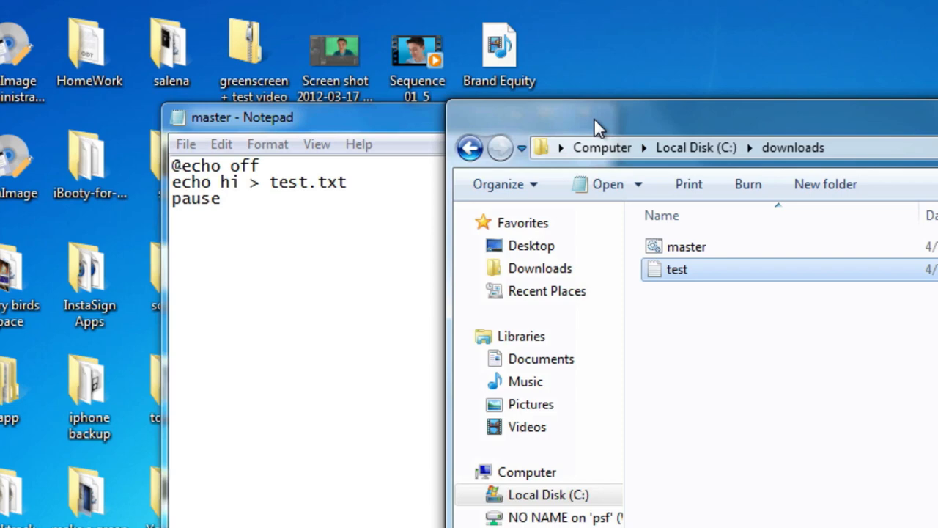
- Change '>' to '>>' in master.bat and run the script again
left_click(268, 144)
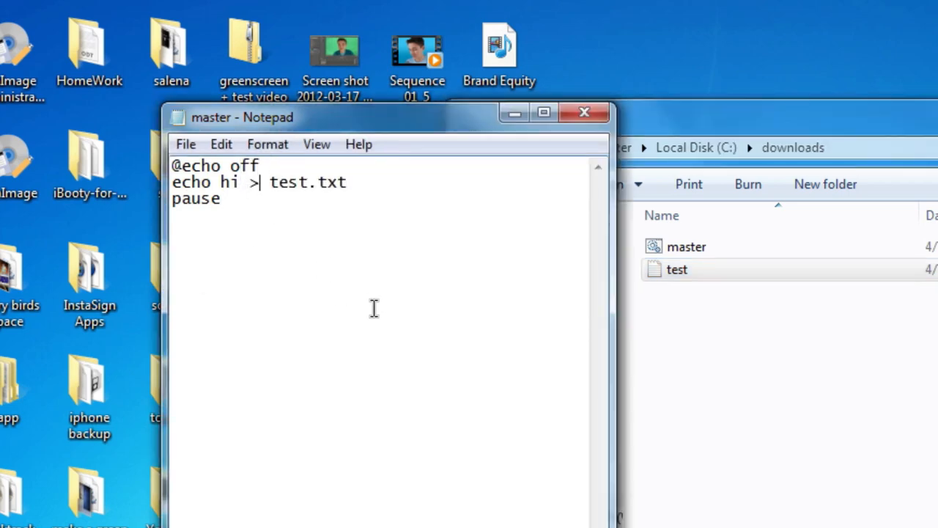
type(">")
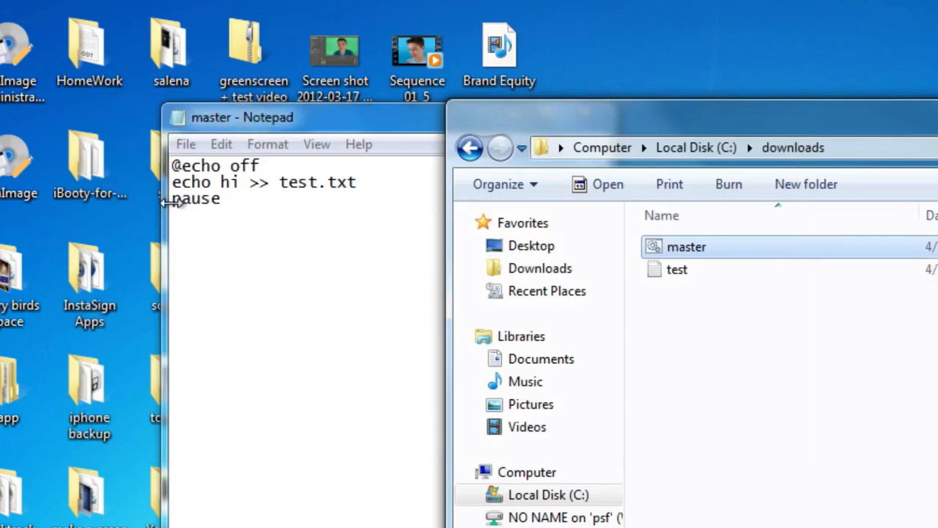
double_click(676, 269)
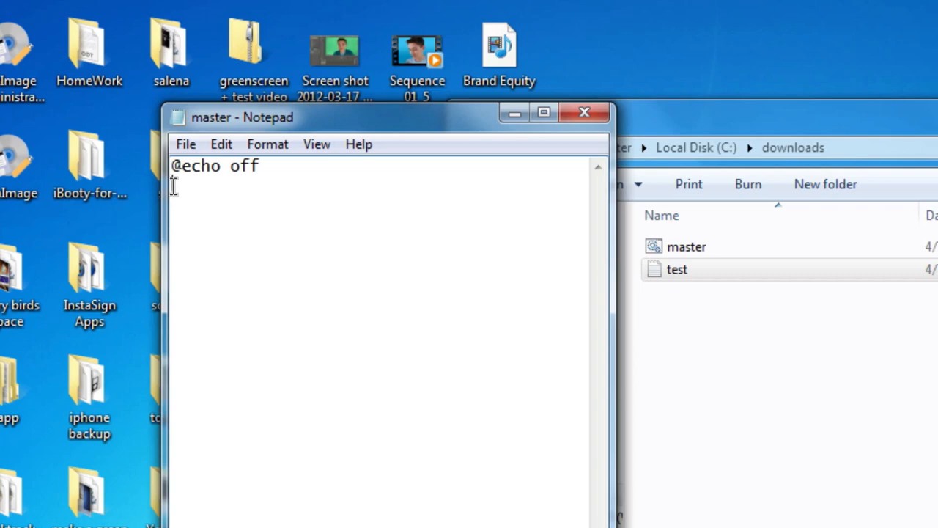
- Add menu lines 'echo -create (create password)' and '-check (check password)'
type("echo")
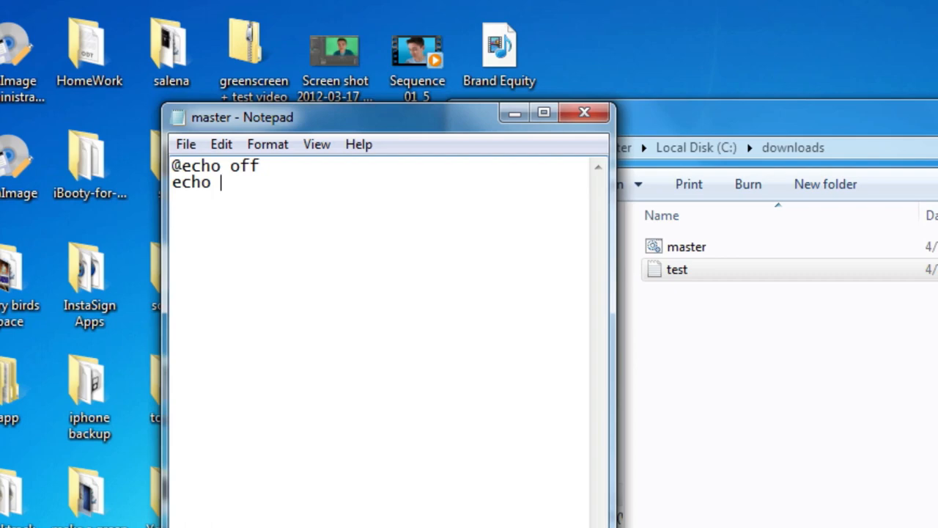
type("-crea")
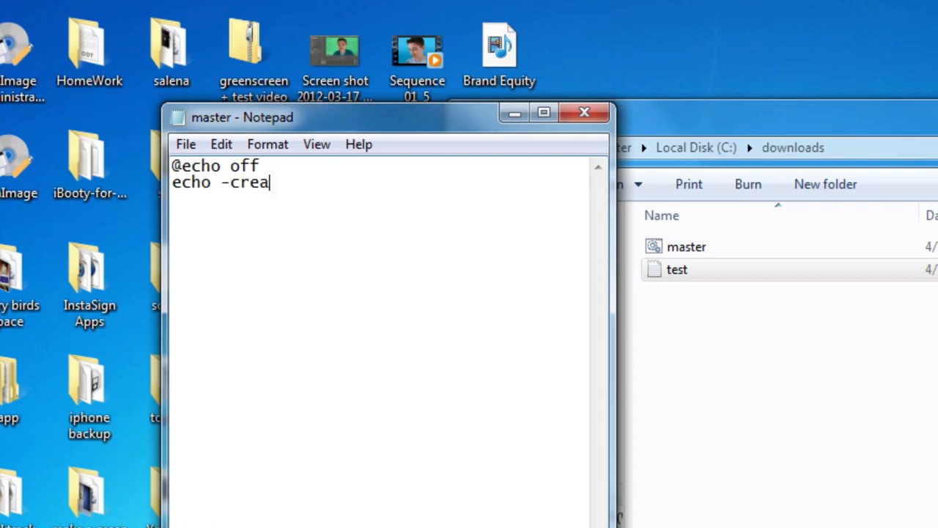
type("te (cr")
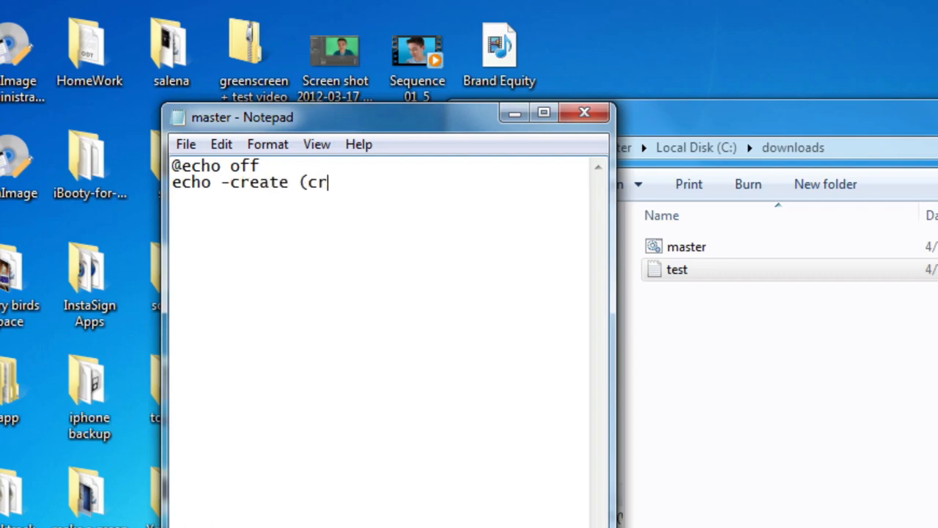
type("eate pass")
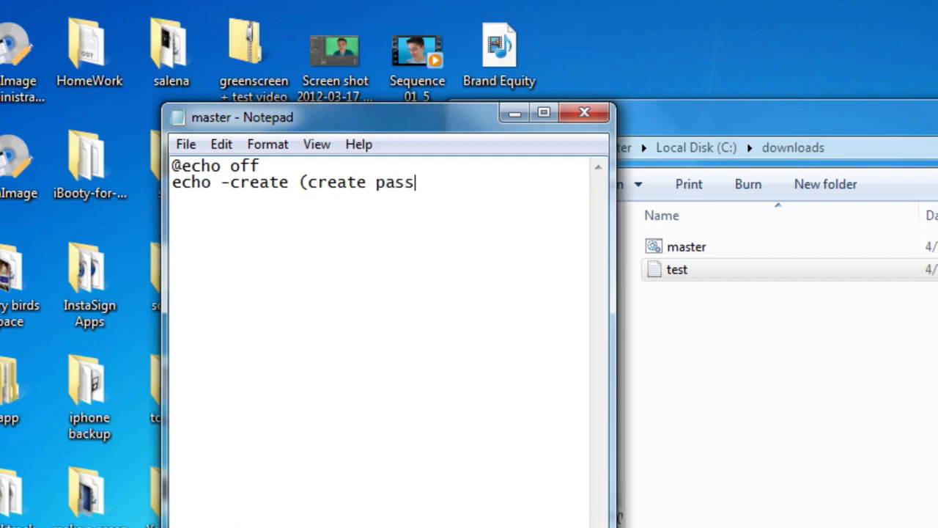
type("word)")
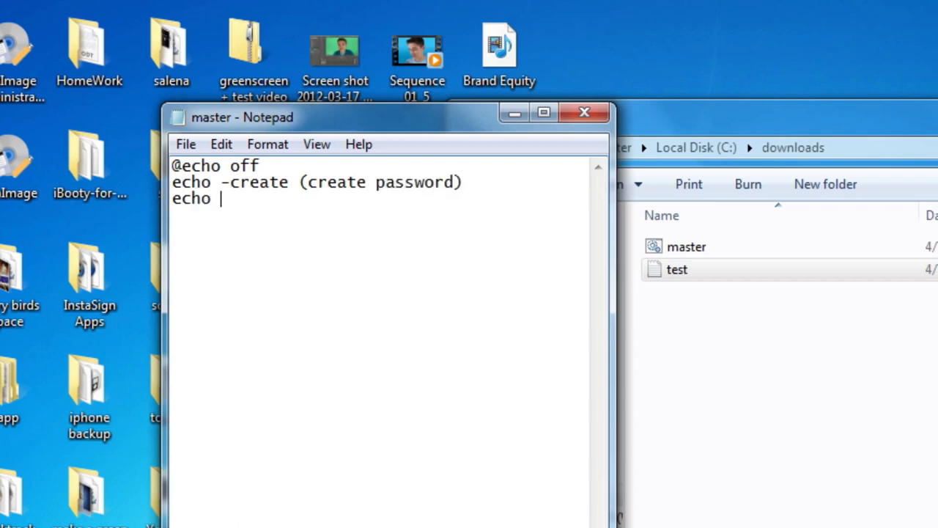
type("-check")
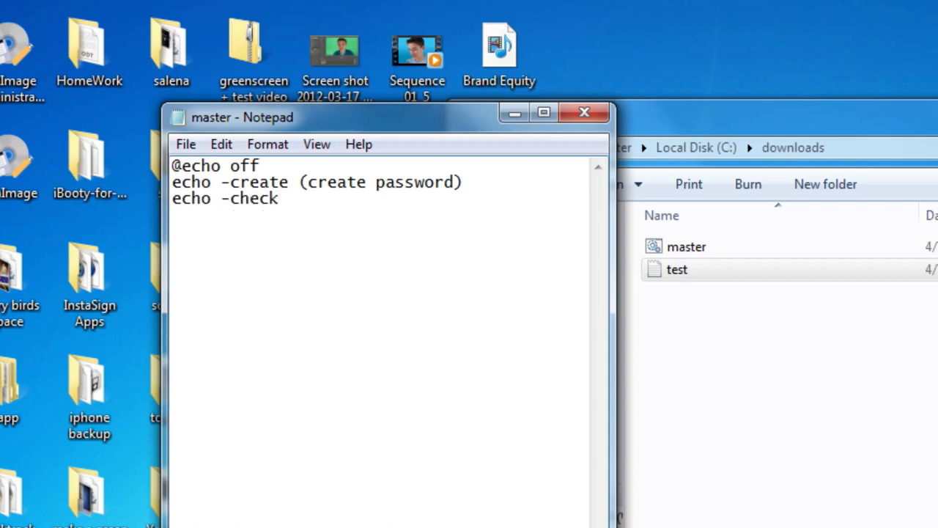
type("(check")
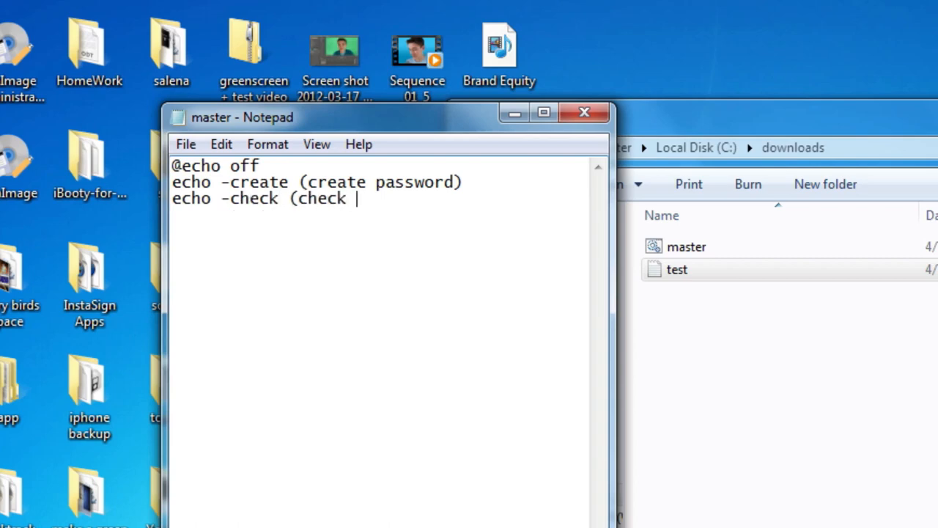
type("password)")
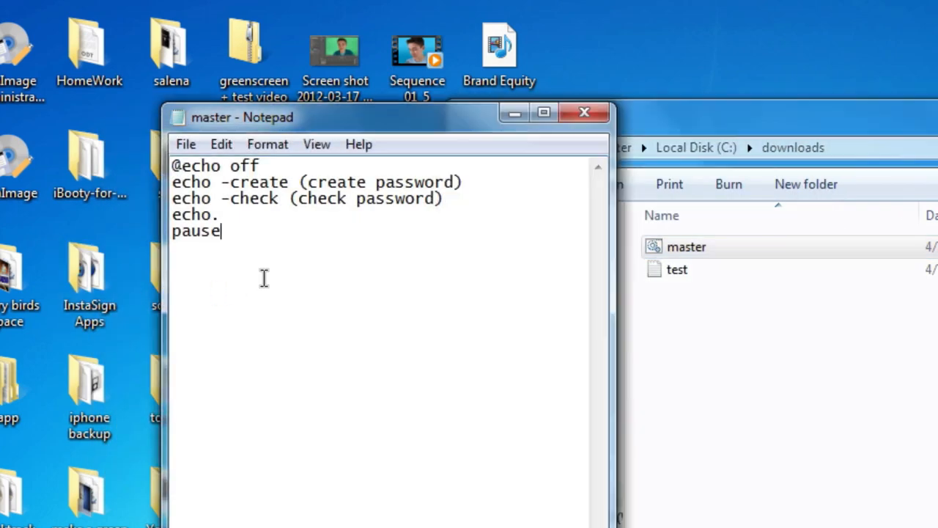
mouse_move(208, 249)
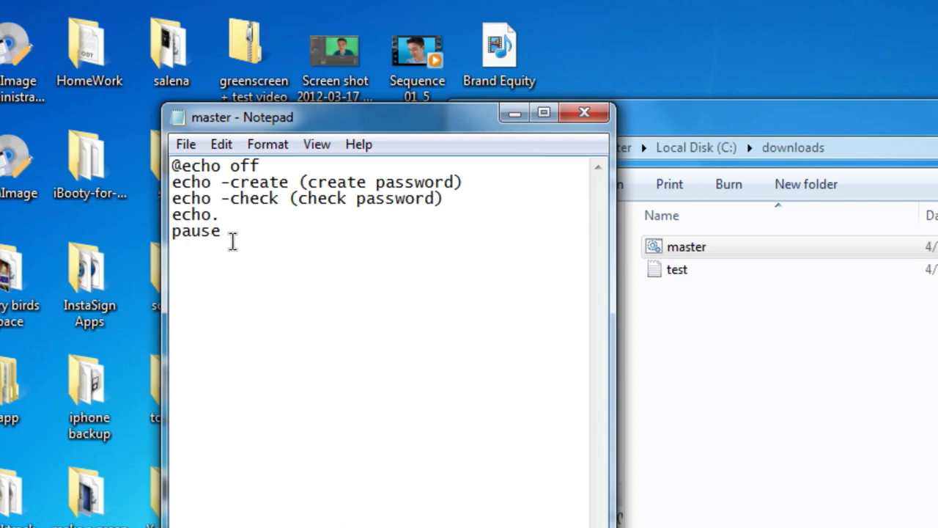
- Replace pause with 'set /p PROGRAM= What do you want to do?:'
double_click(195, 231)
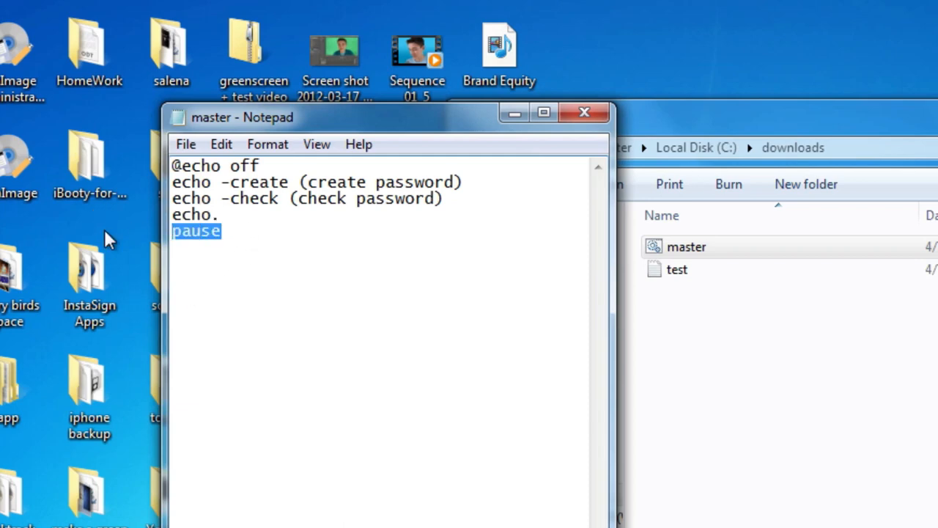
type("set /p")
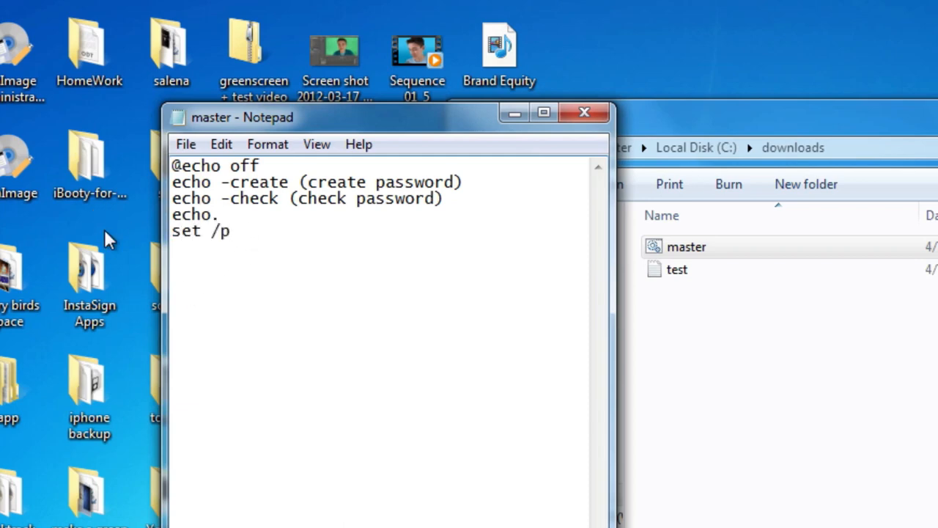
type("PROGRM")
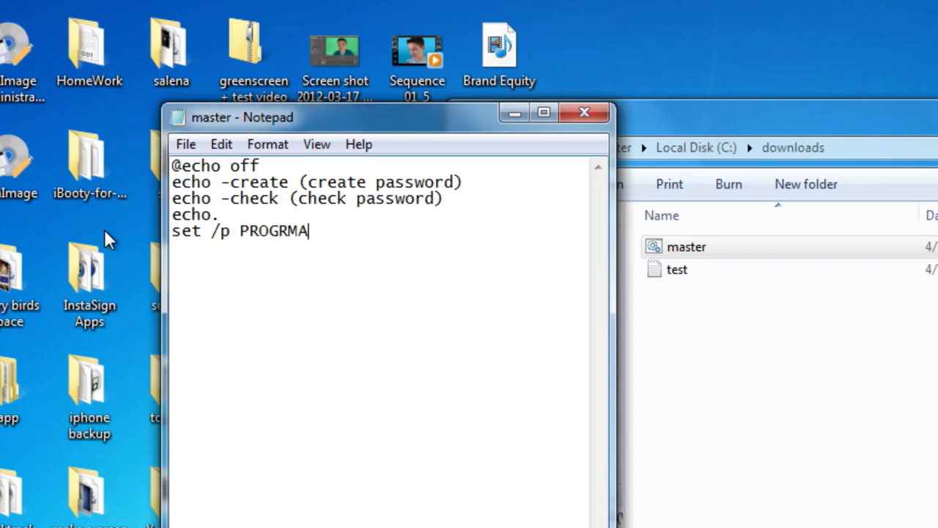
type("A=")
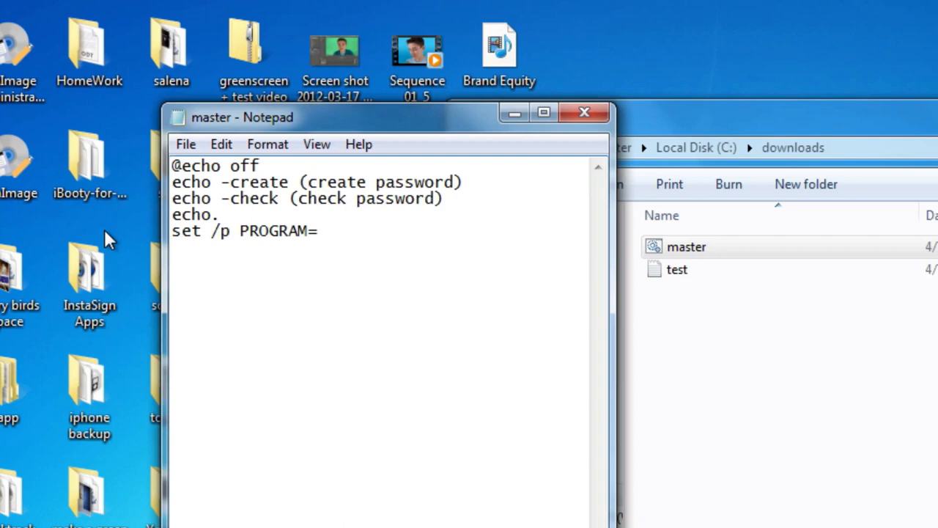
type("What do")
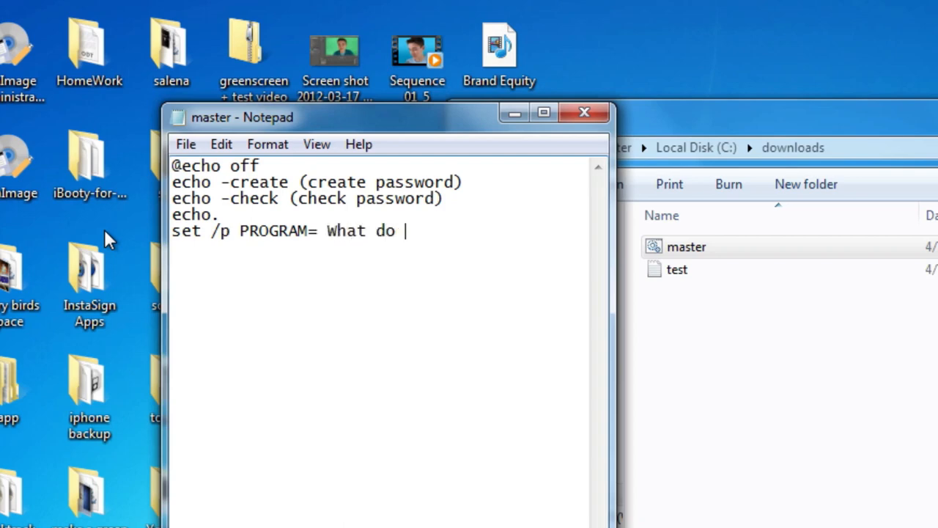
type("you want to do")
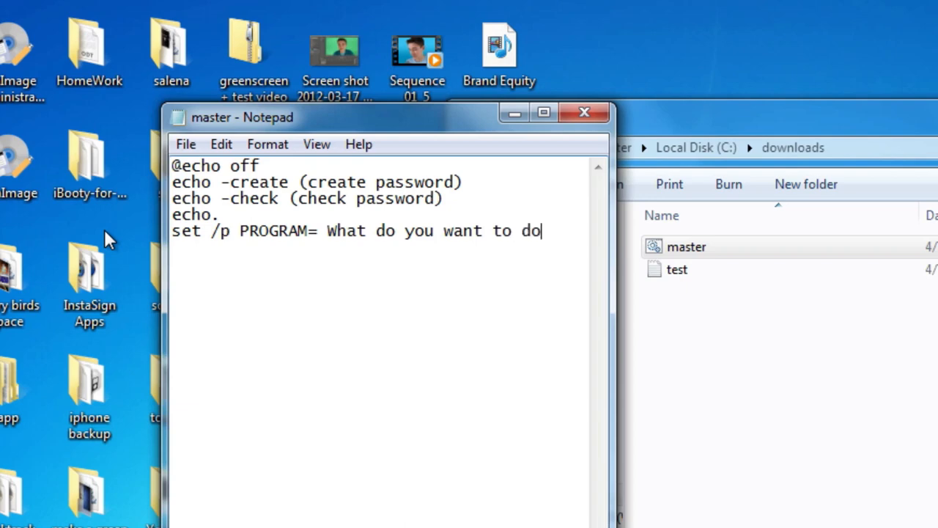
type("?:")
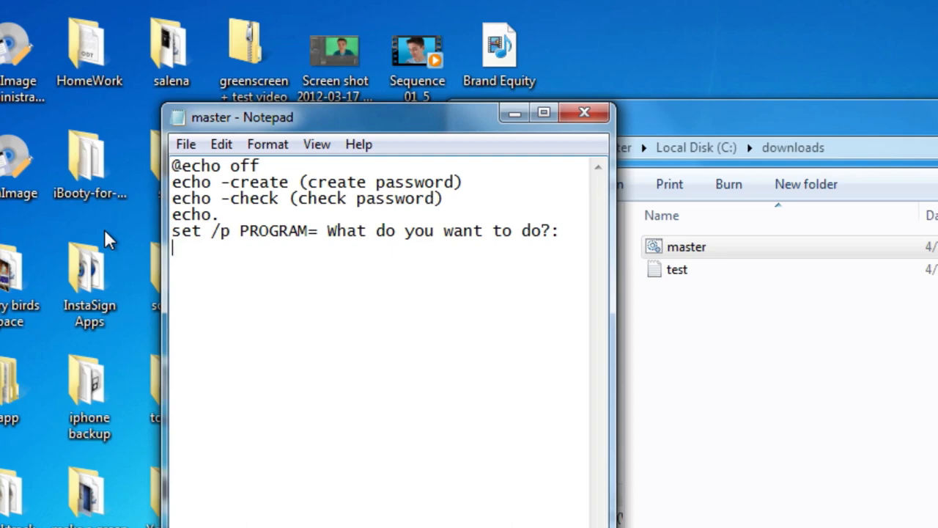
- Add 'goto %PROGRAM%' followed by ':create' and ':check' labels
type("goto")
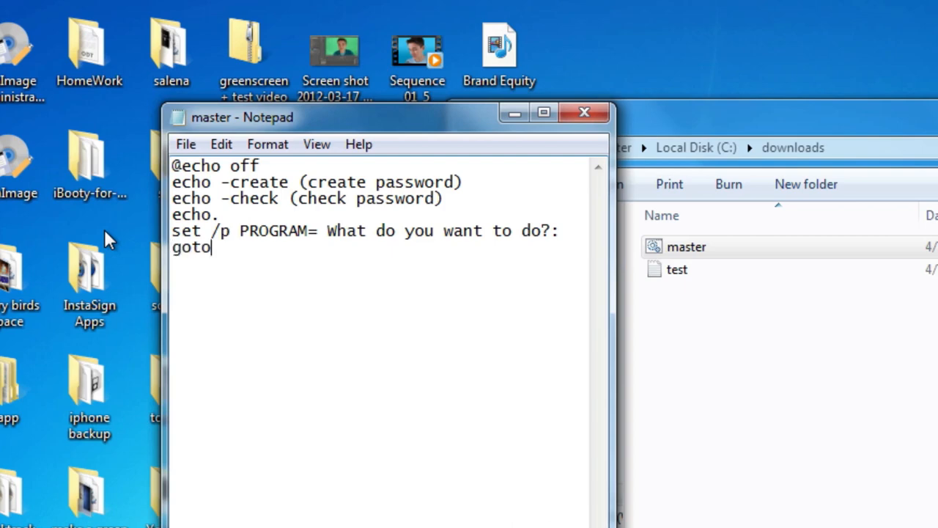
type("%%")
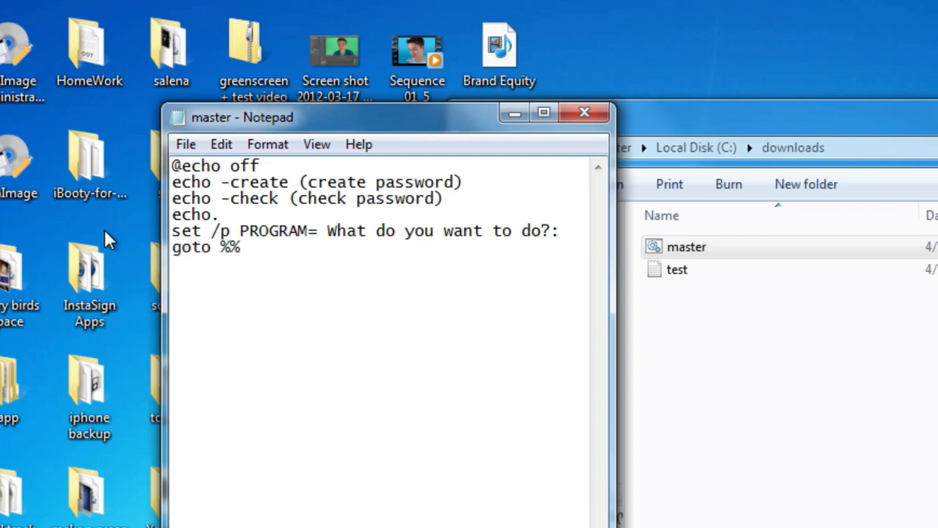
type("PROGRMA%")
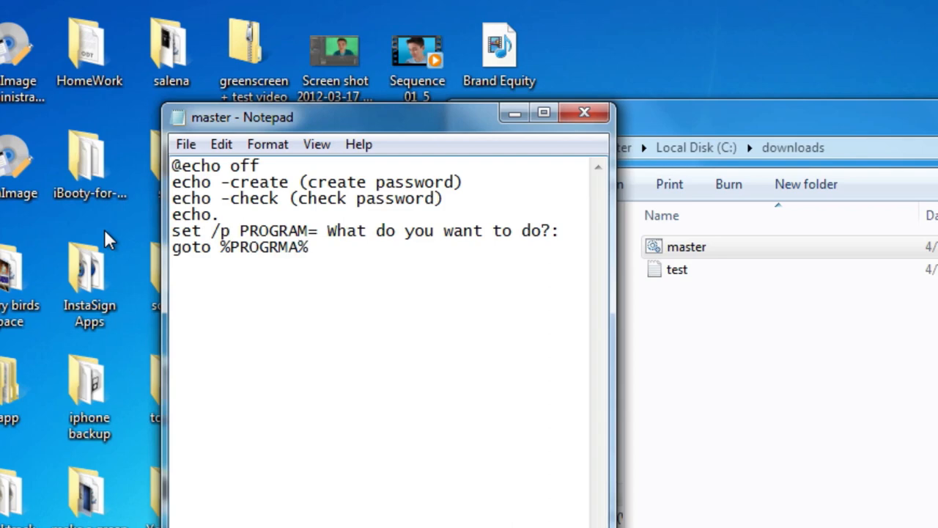
type("PROGRAM")
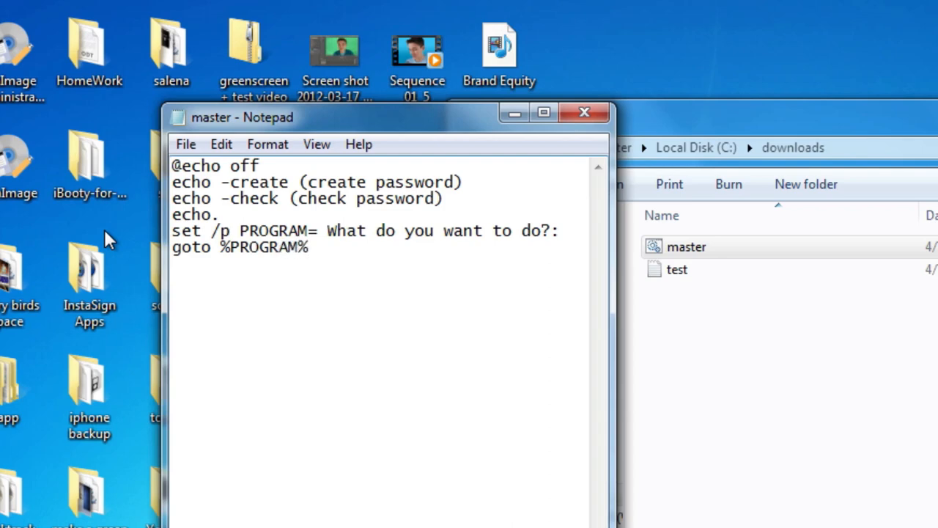
type(":")
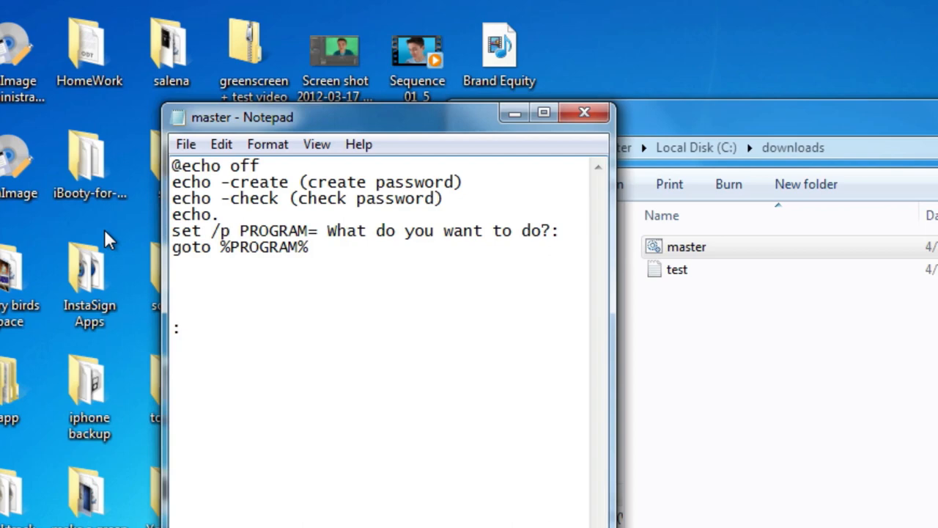
type("create")
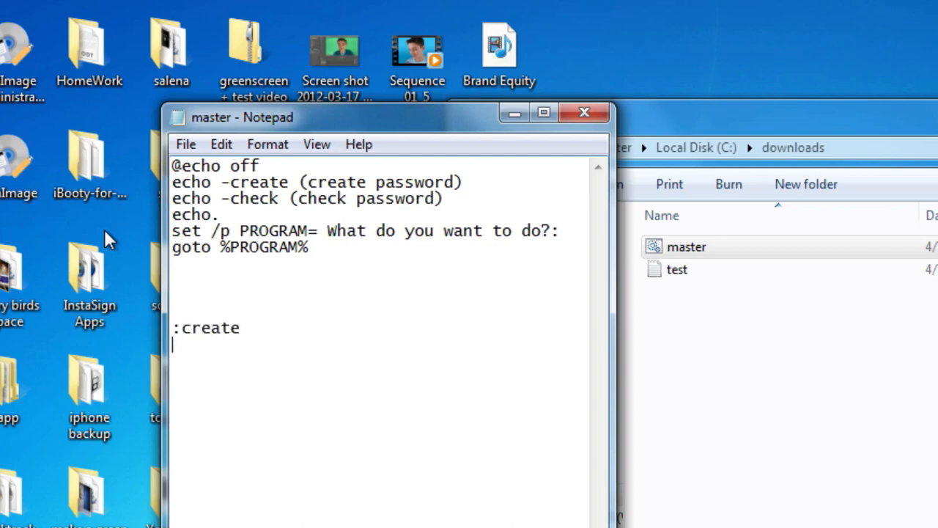
type(":")
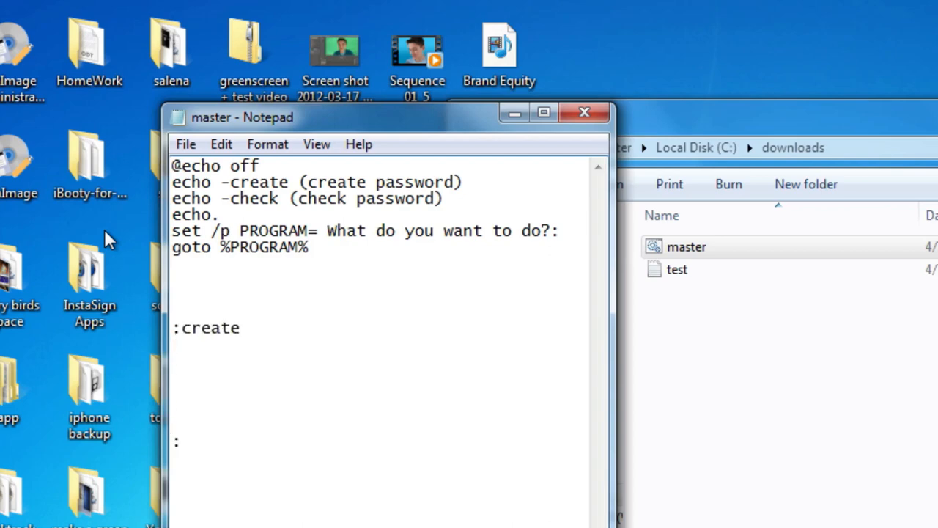
type("chec")
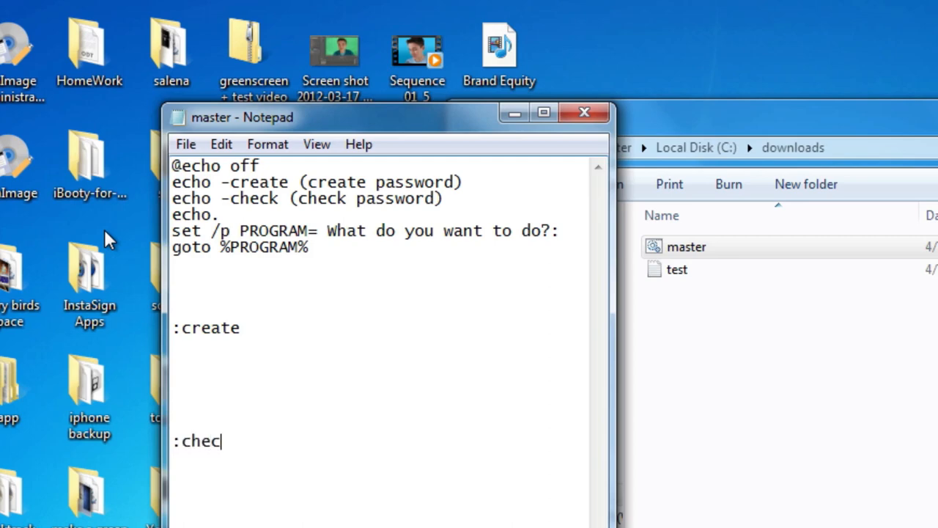
type("k")
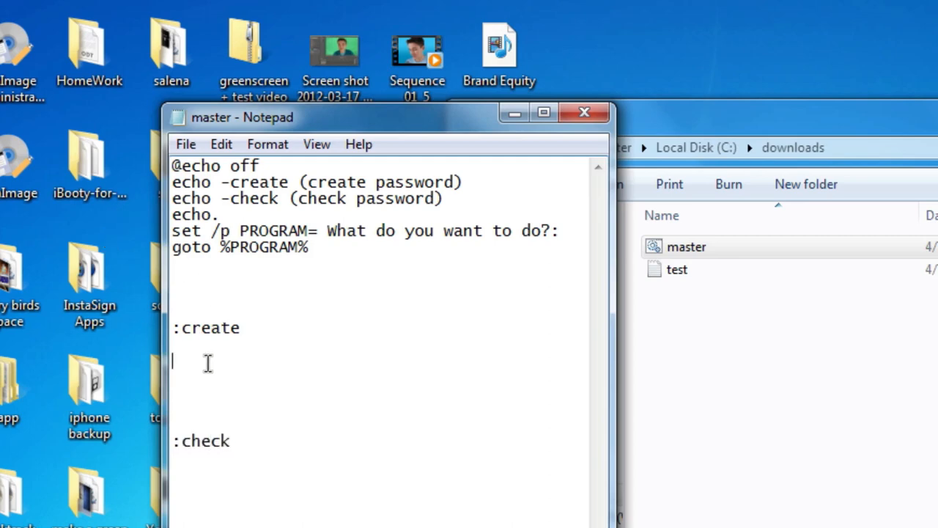
mouse_move(784, 214)
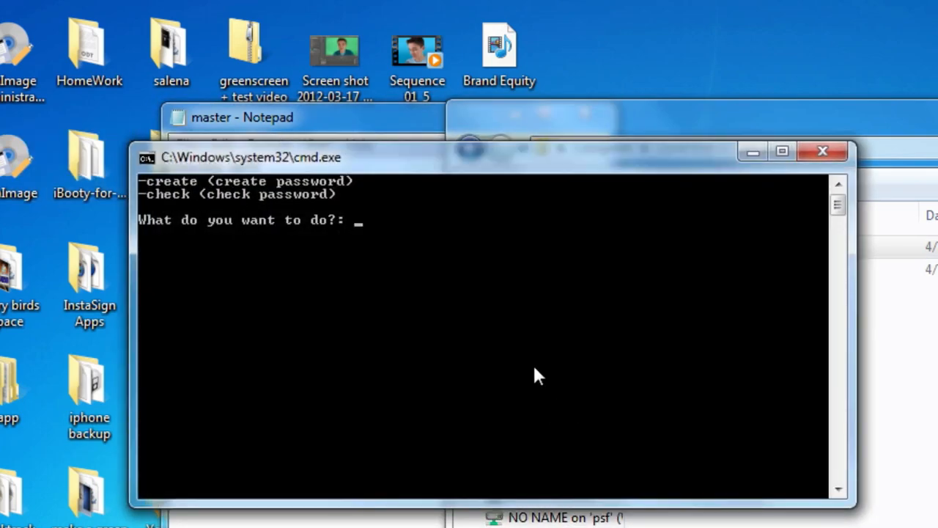
- Enter 'create' at the What do you want to do? prompt in Command Prompt
type("create")
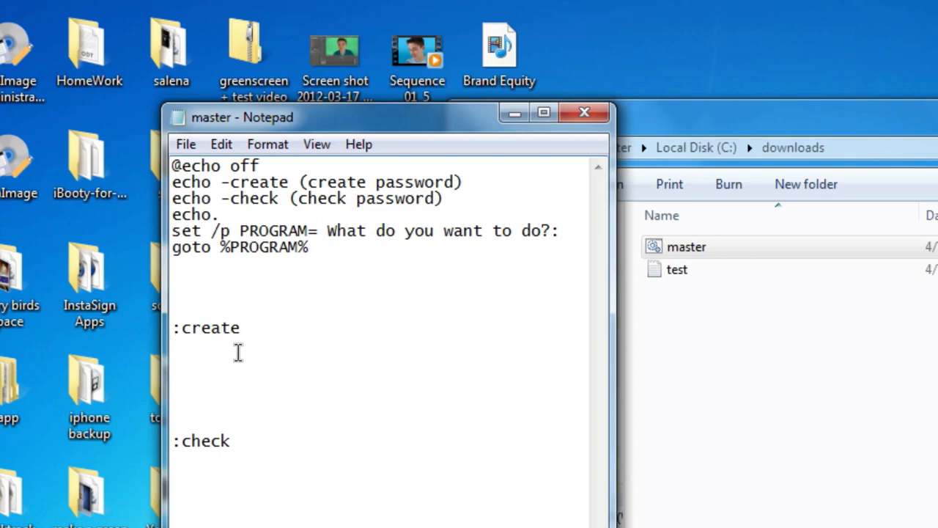
- Under :create, add a 'set /p PASSWORD=' prompt asking for your password
type("set")
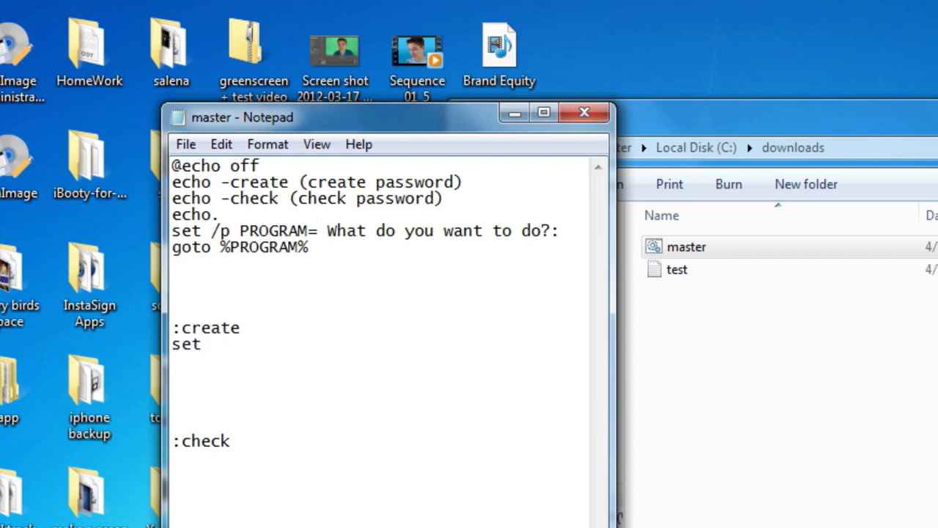
type("/")
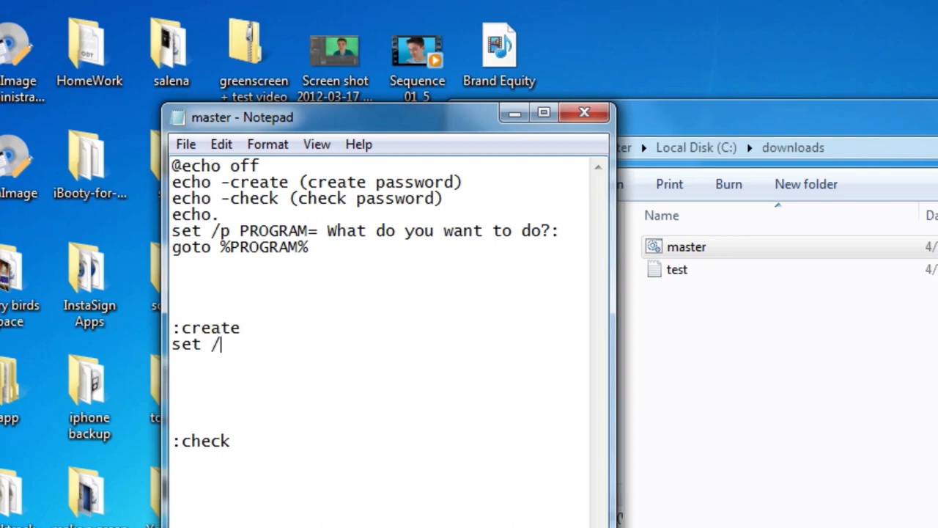
type("p PASS")
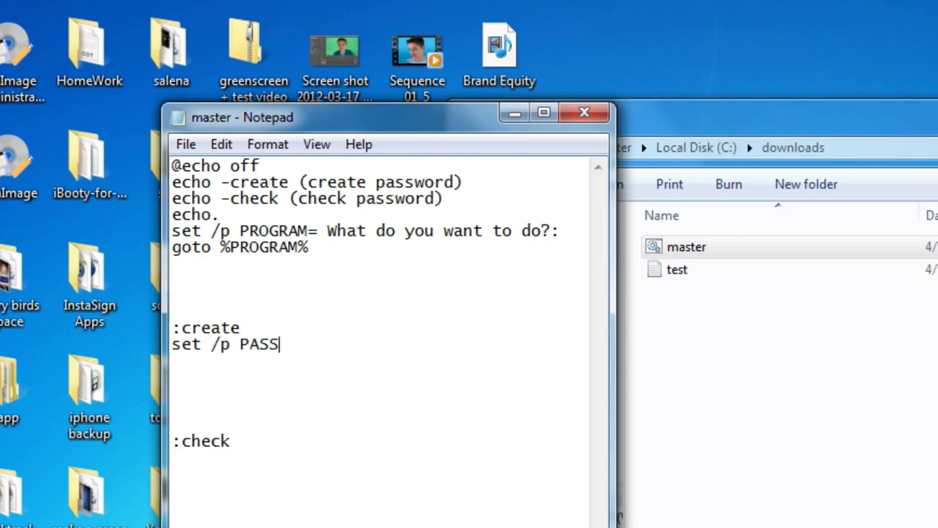
type("WORD=")
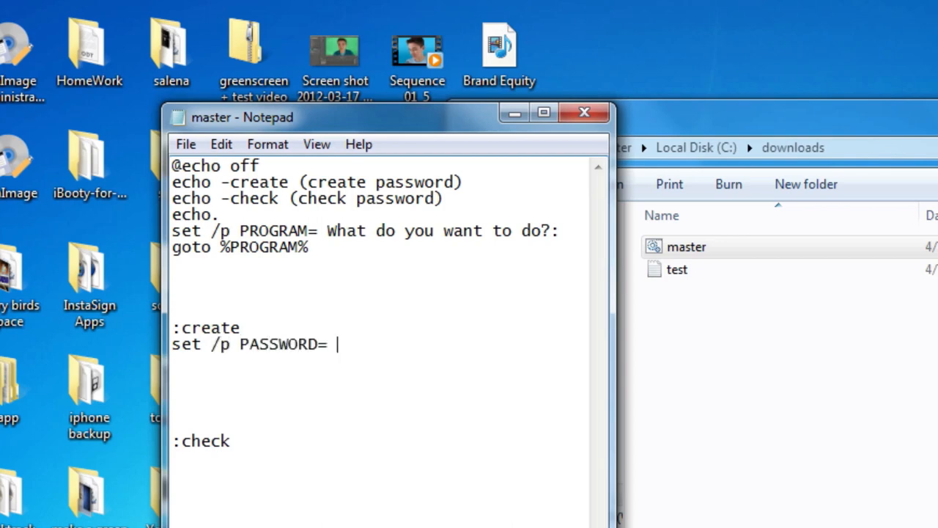
type("What do yo")
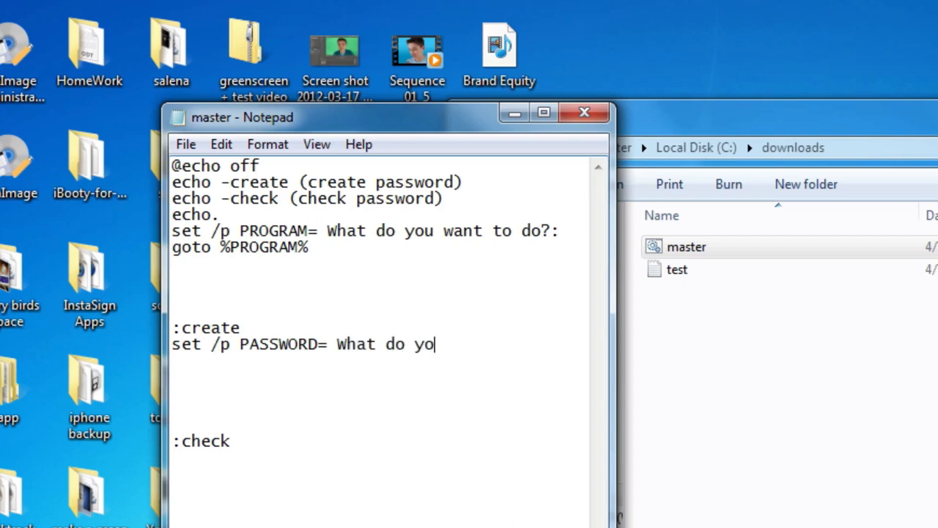
type("u want your pass")
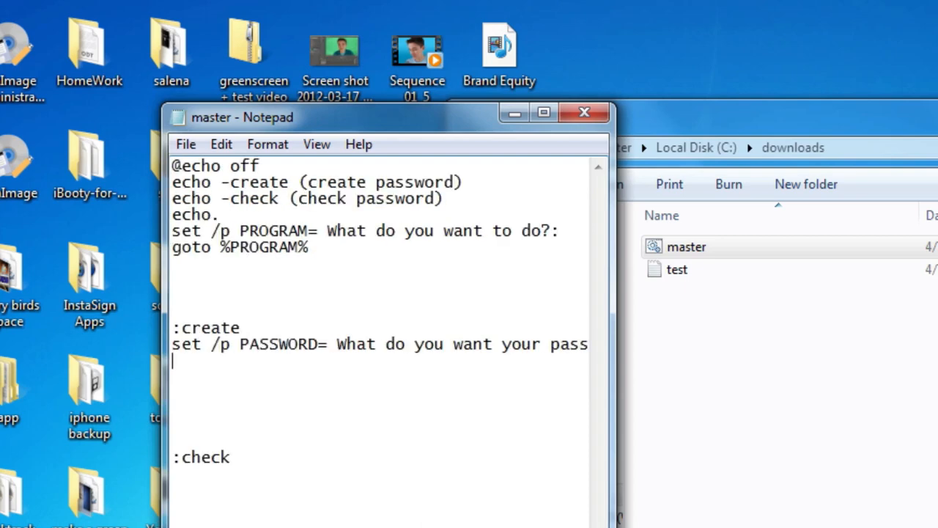
mouse_move(311, 343)
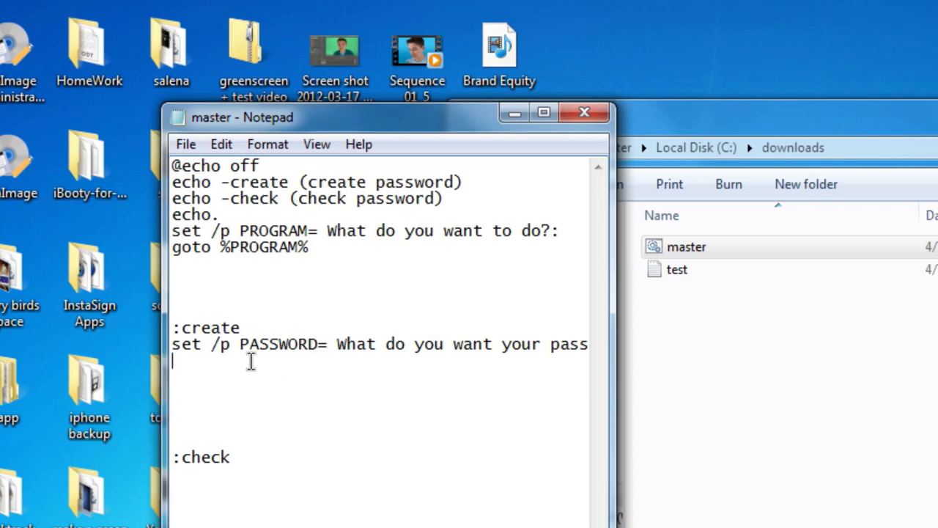
- Add 'echo %PASSWORD% > test.txt' followed by a pause line
type("echo")
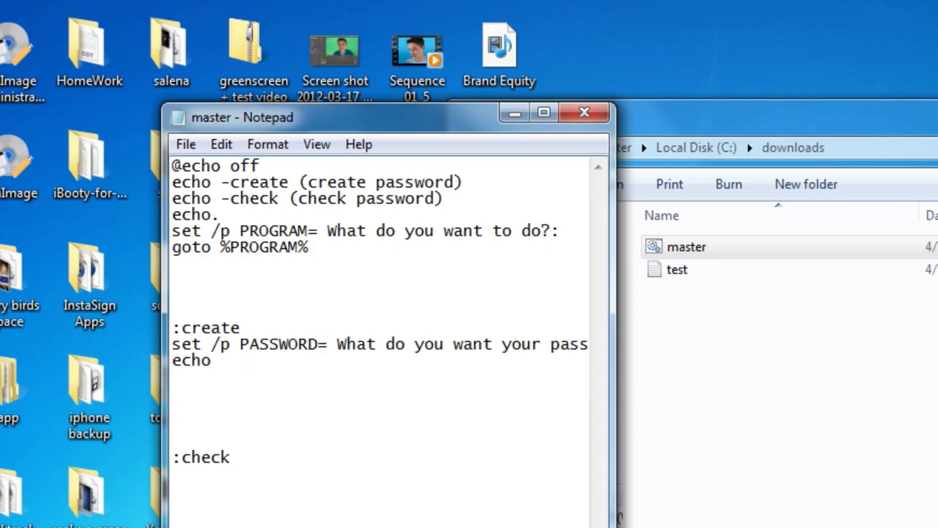
type("%PA%")
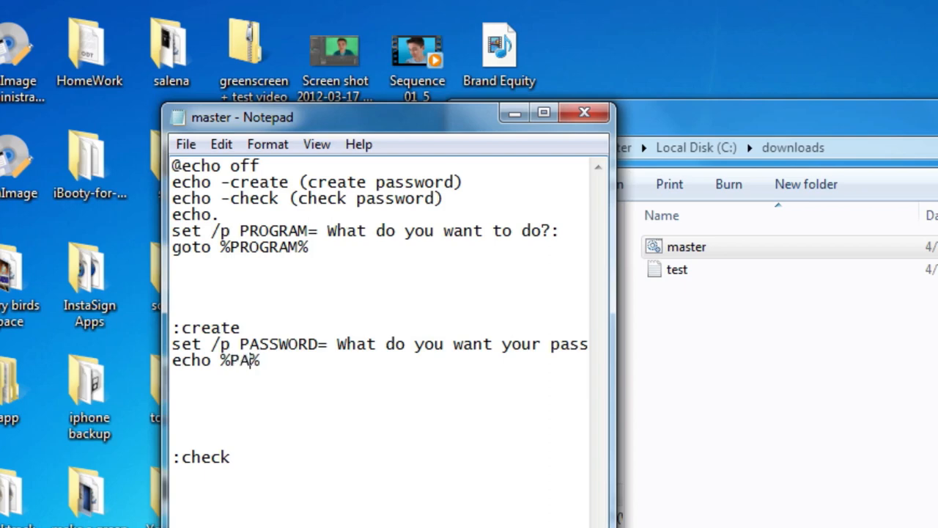
type("SSWORD")
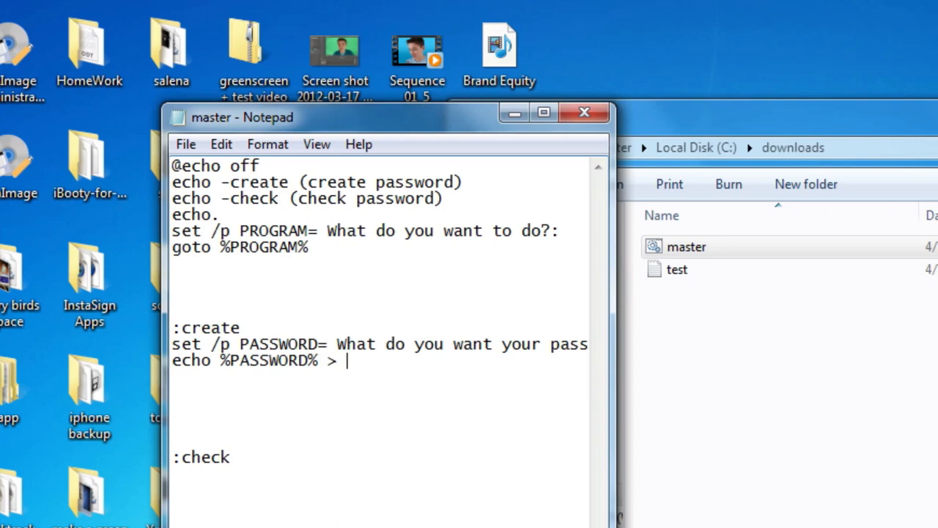
type("test.t")
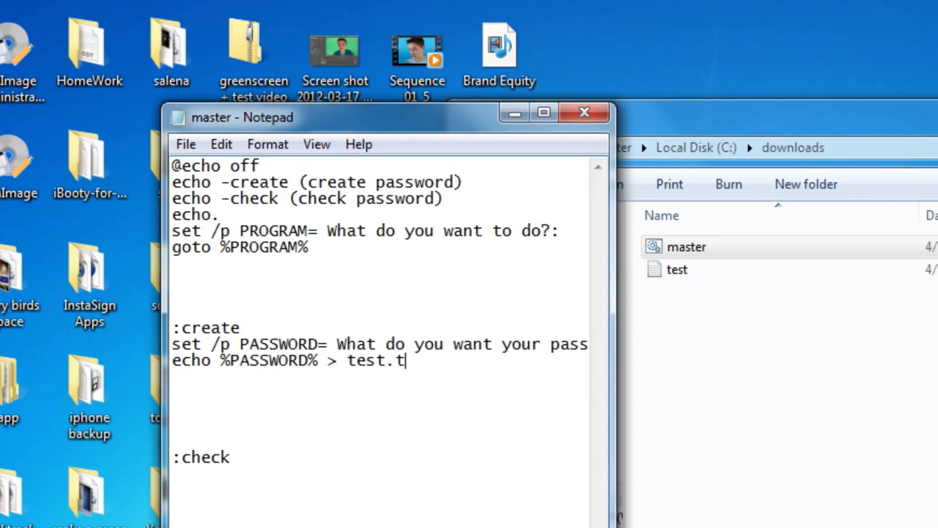
type("xt")
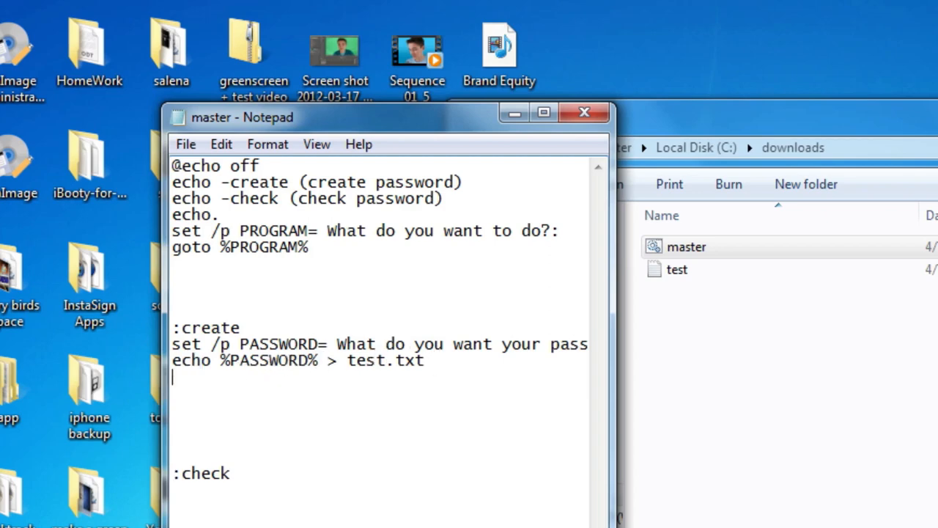
type("pause")
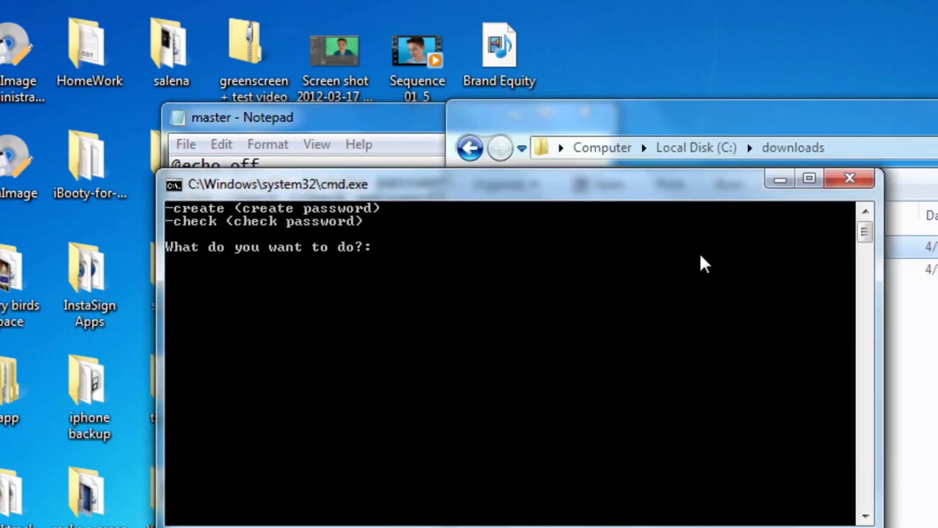
type("create")
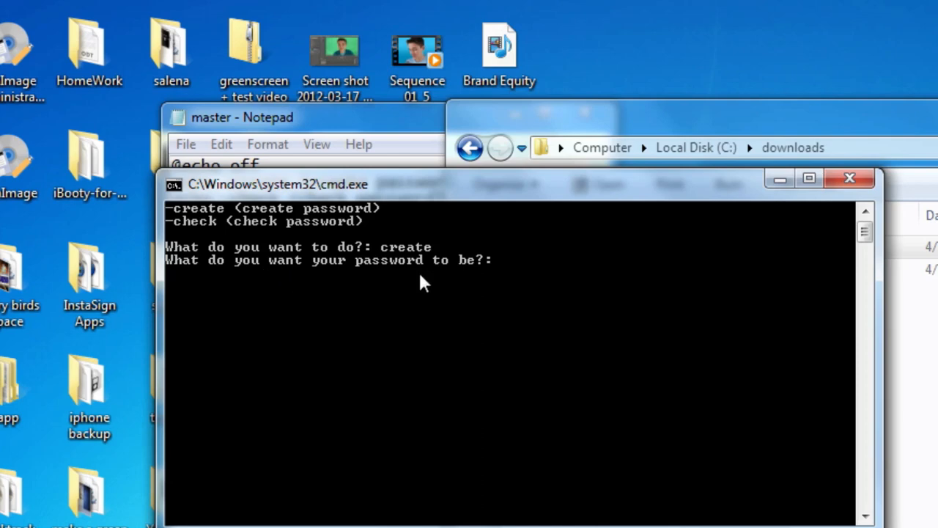
type("hi")
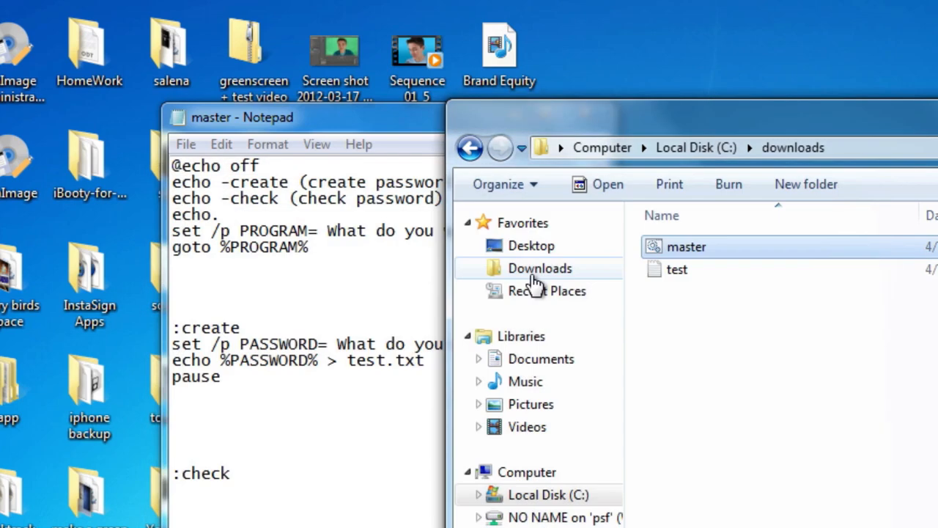
double_click(676, 269)
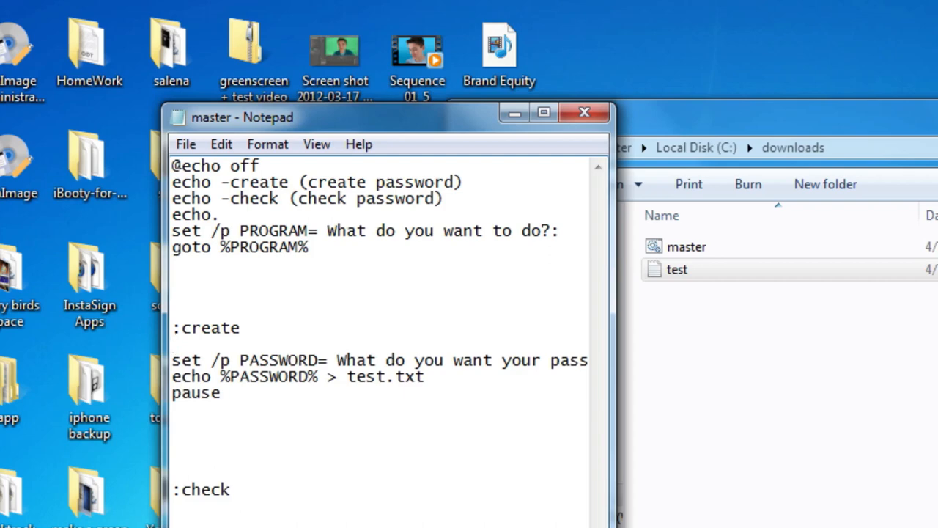
- Add cls under :create and move to the check section
type("cls")
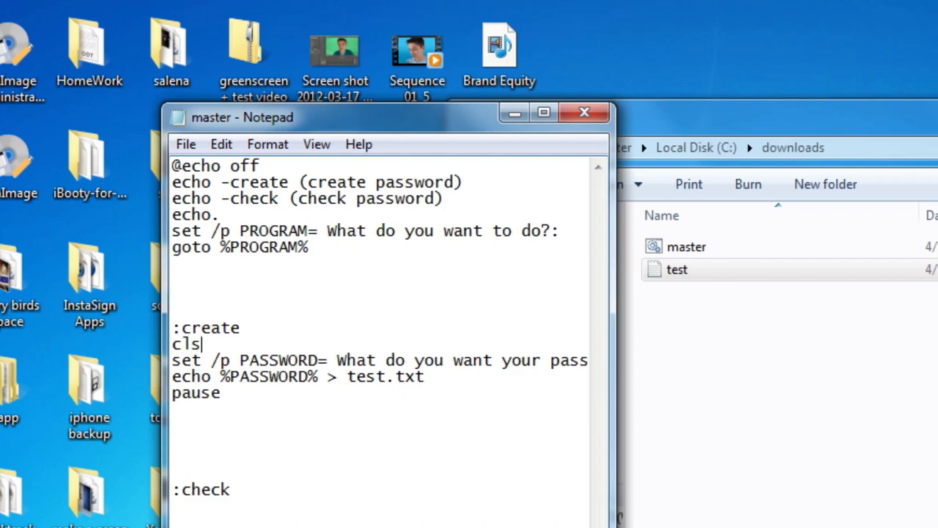
mouse_move(277, 325)
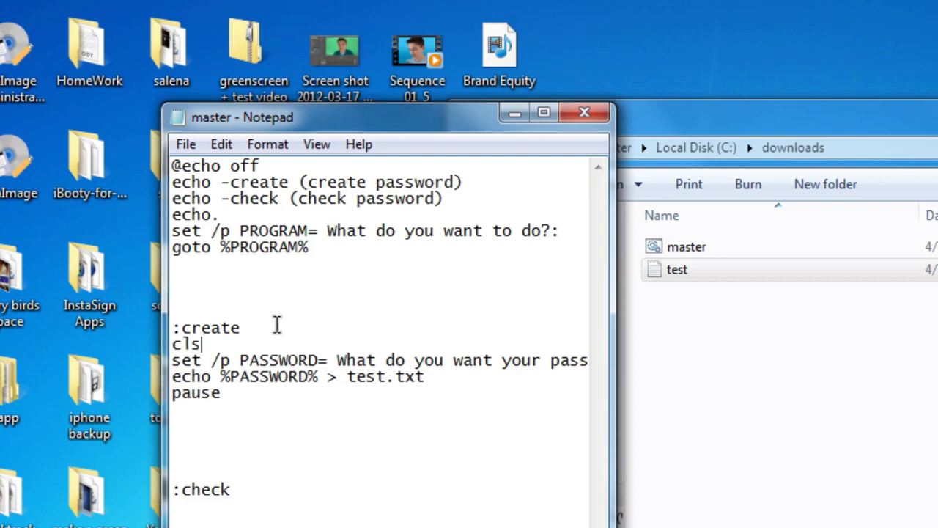
left_click(231, 490)
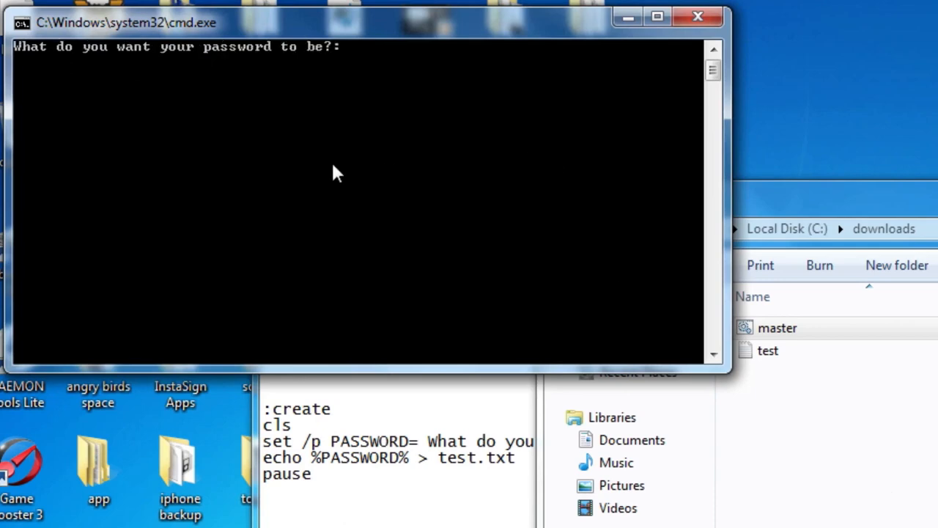
mouse_move(676, 108)
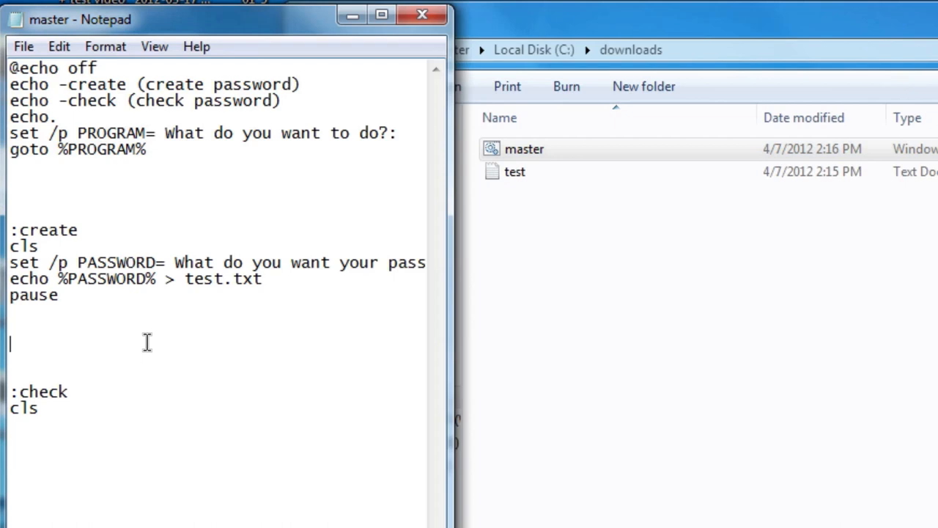
mouse_move(35, 149)
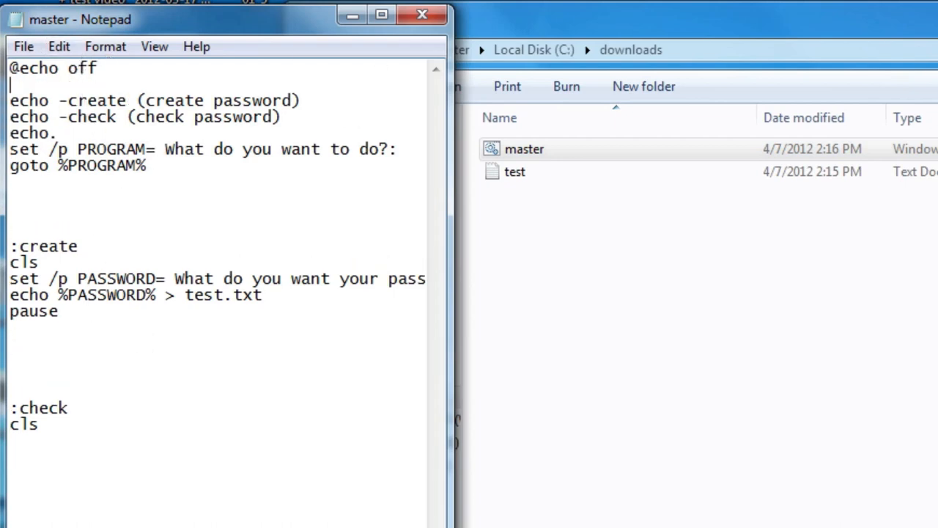
type(":start")
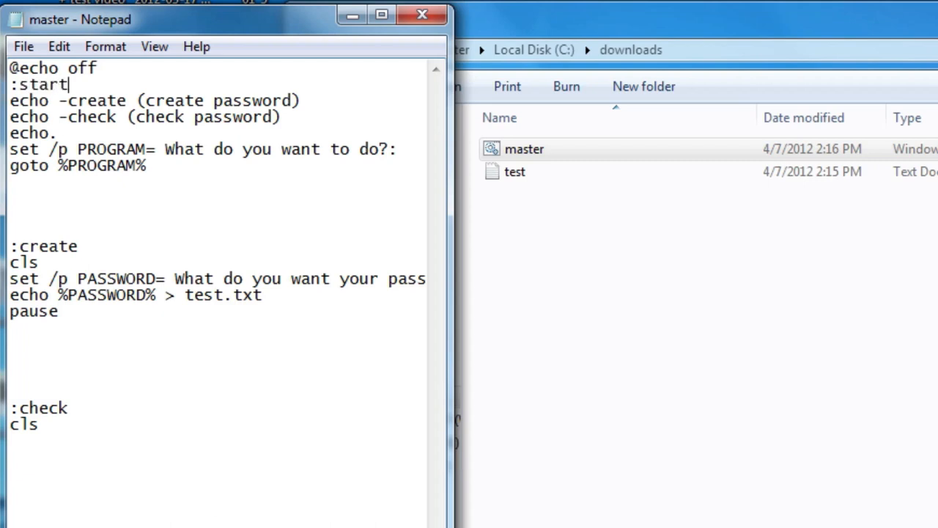
mouse_move(91, 346)
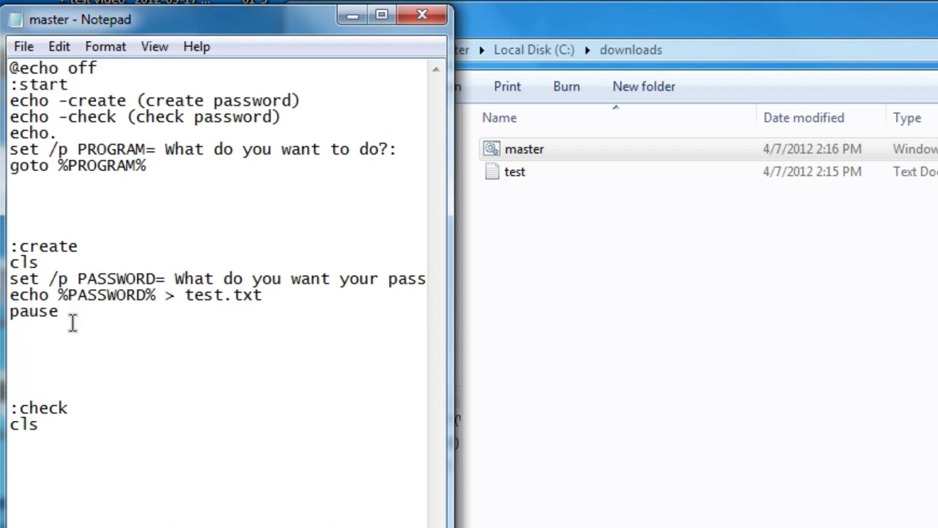
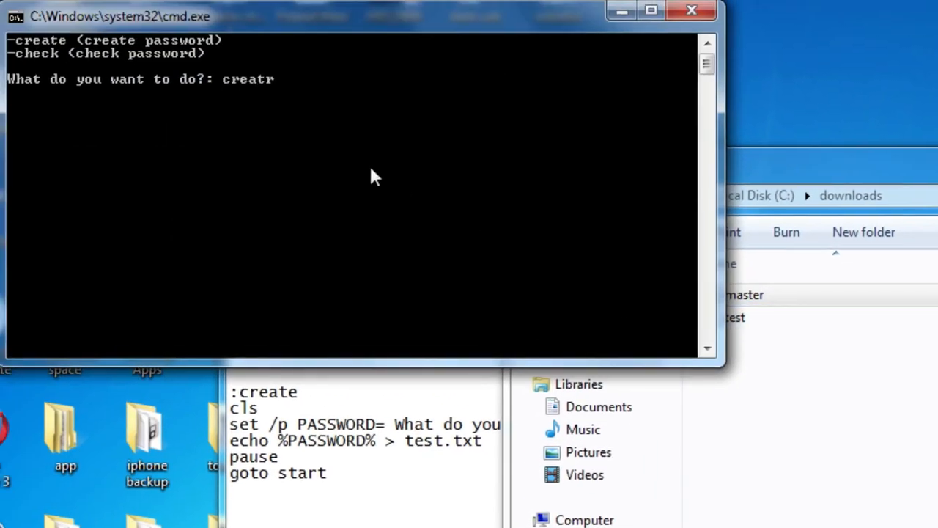
key("Backspace")
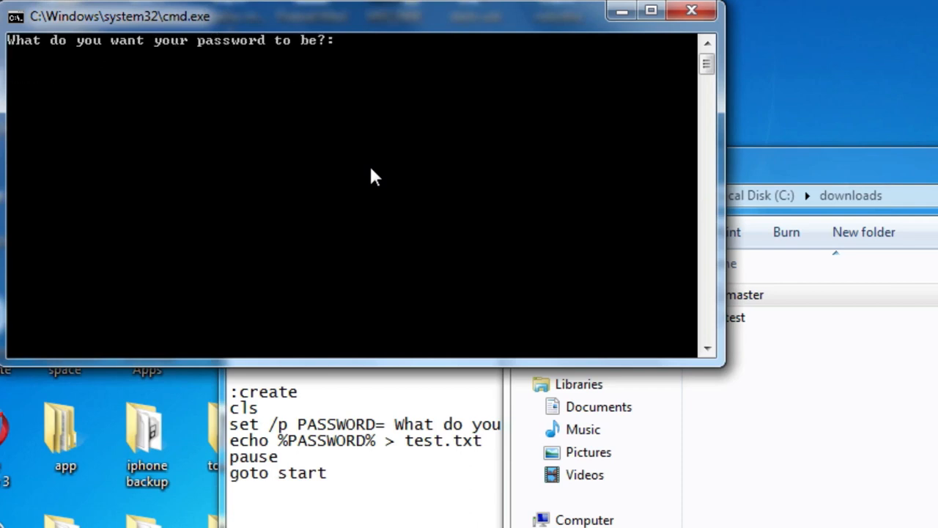
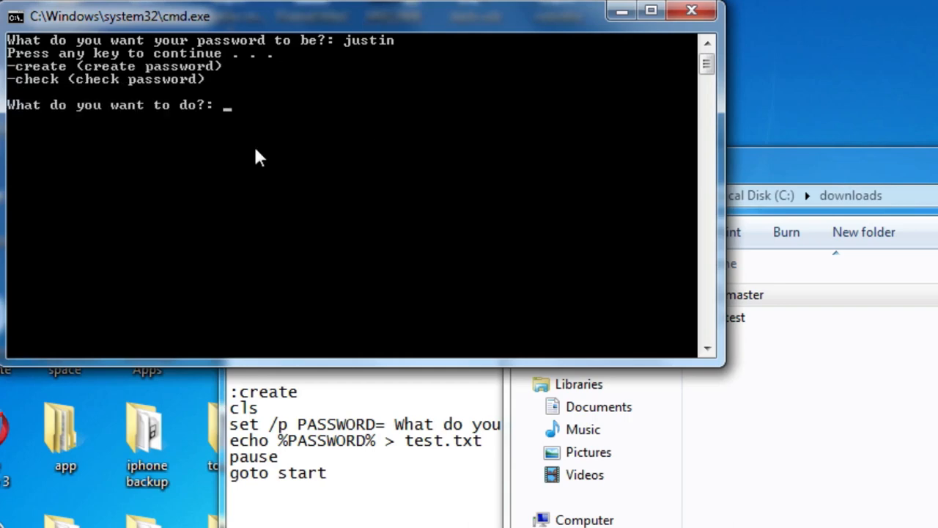
mouse_move(707, 33)
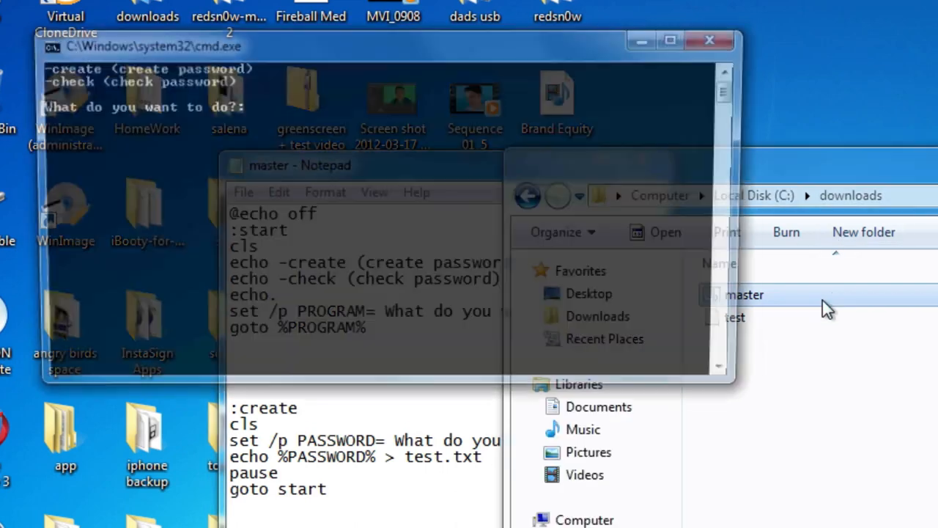
type("create")
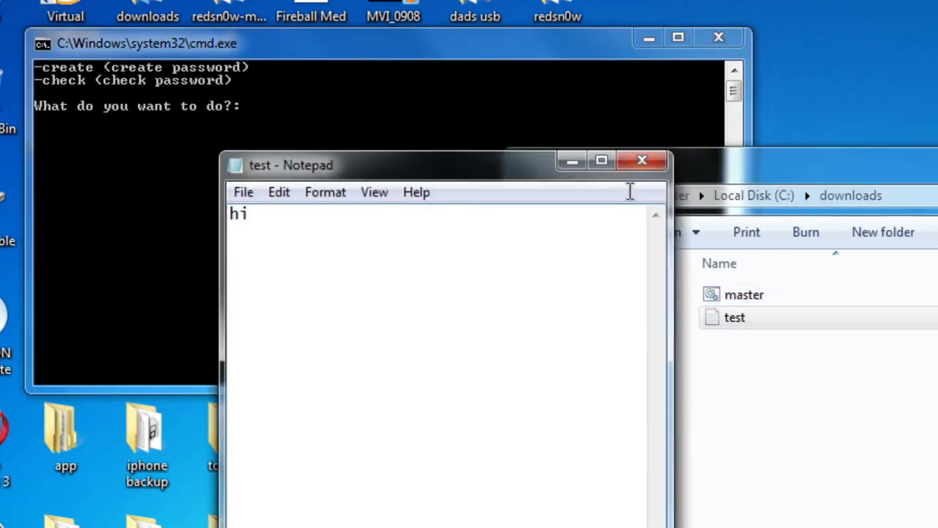
double_click(744, 294)
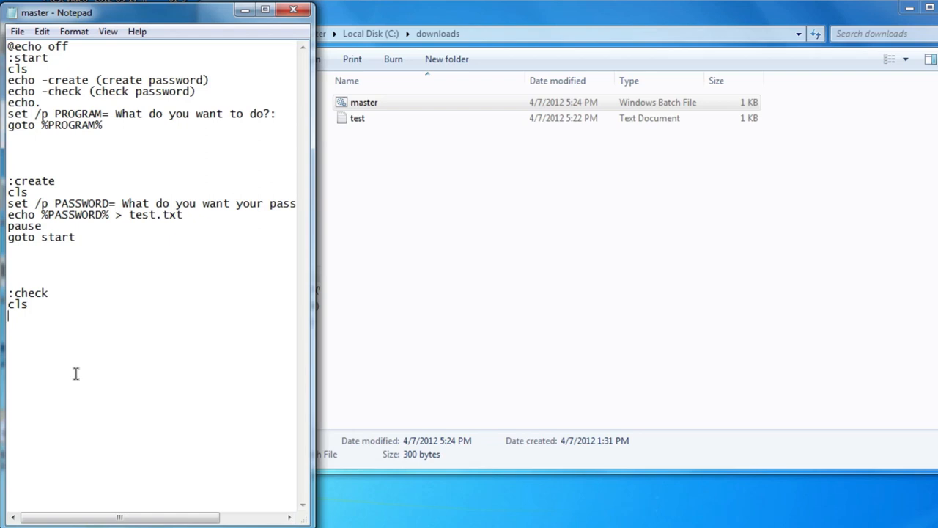
- Write the check prompt line 'set /p PASSWORD1=What is your password?'
type("set /p")
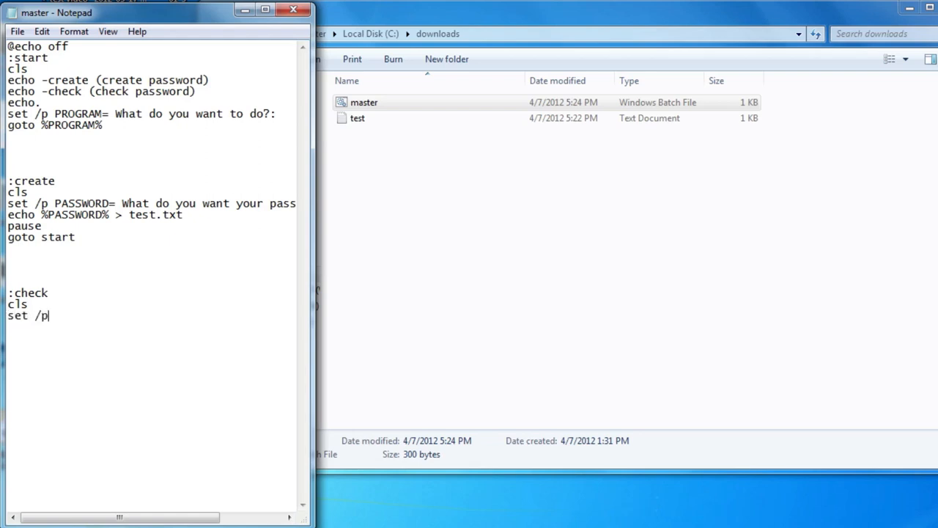
type("PASS")
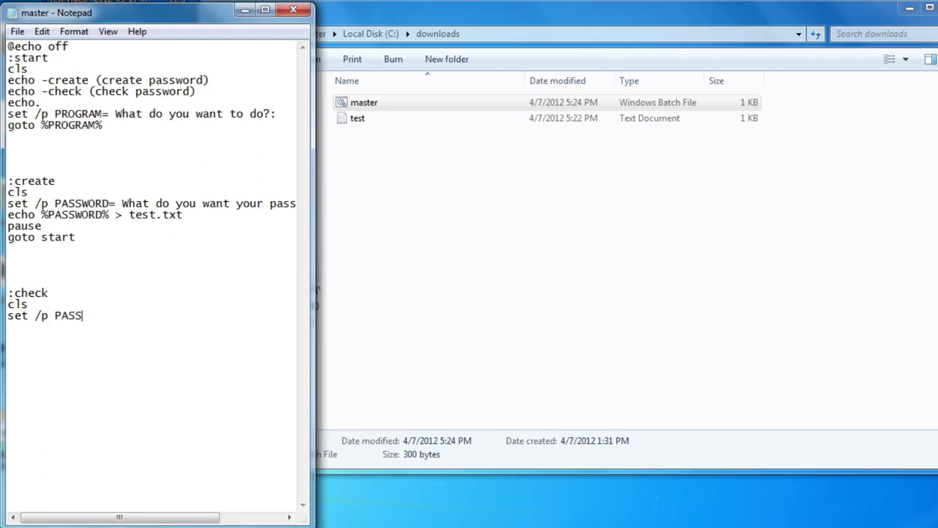
type("WORD")
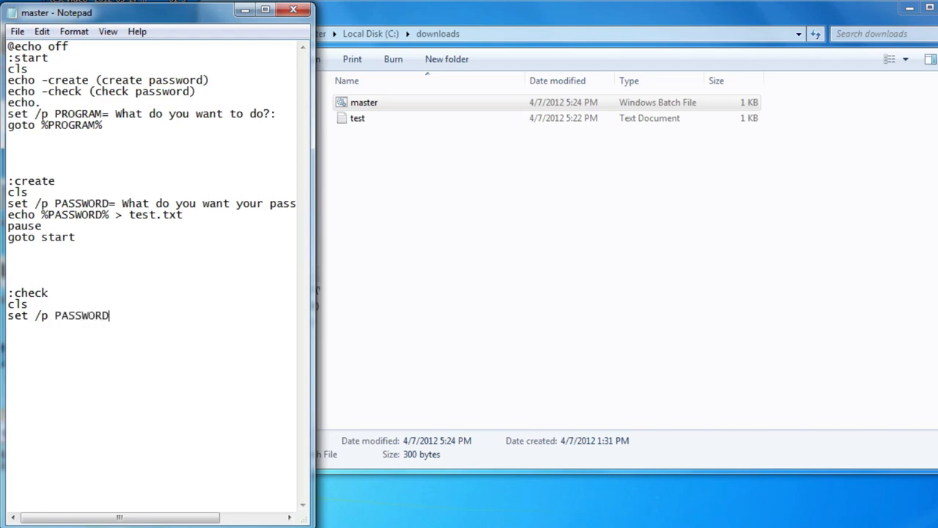
type("1=")
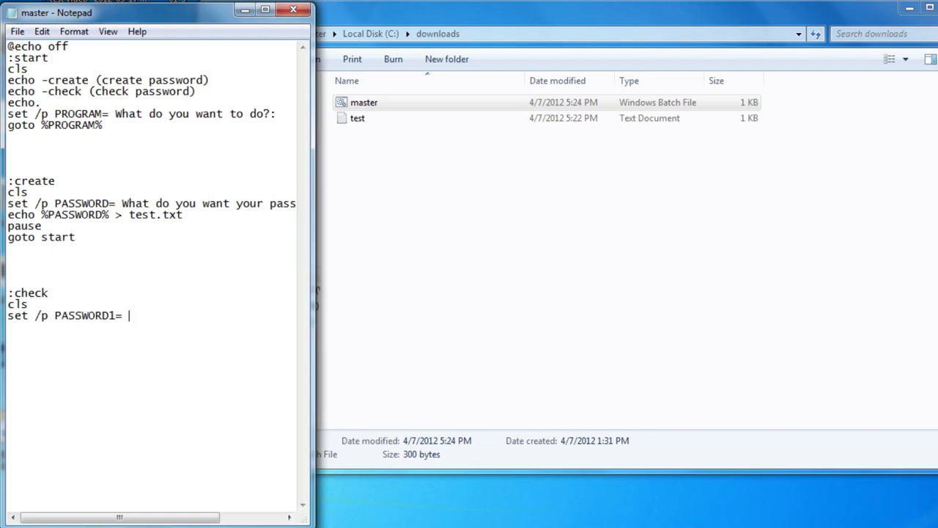
type("What is your password?")
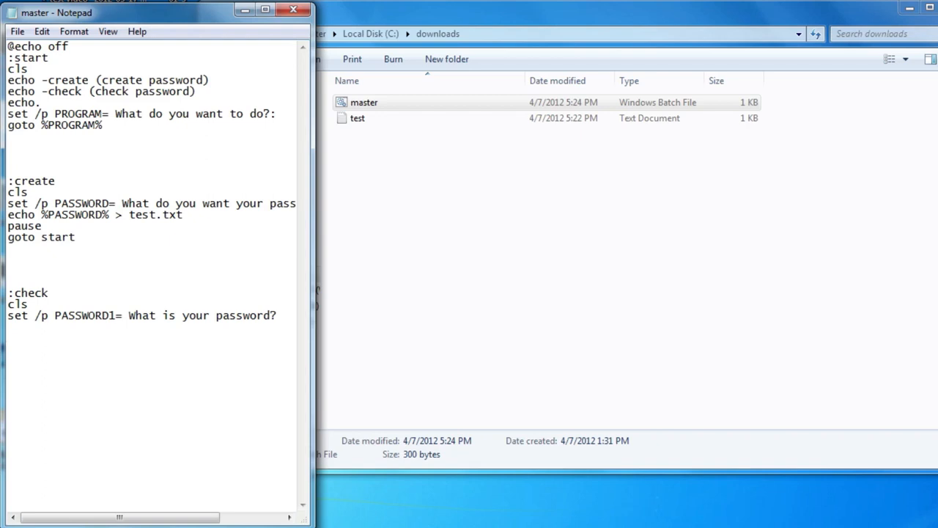
- Add an empty for /f "Delims=" %%a in (test.txt) do ( ) loop
type("for")
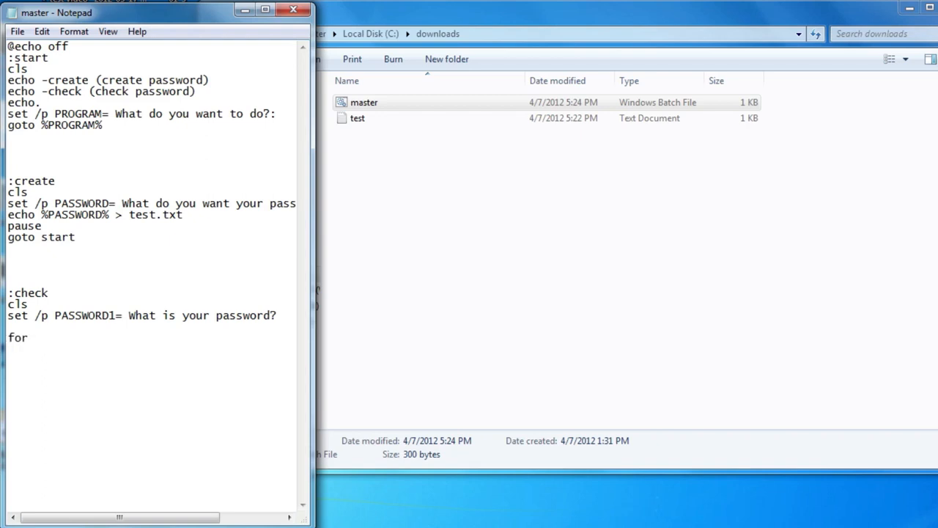
type("/f")
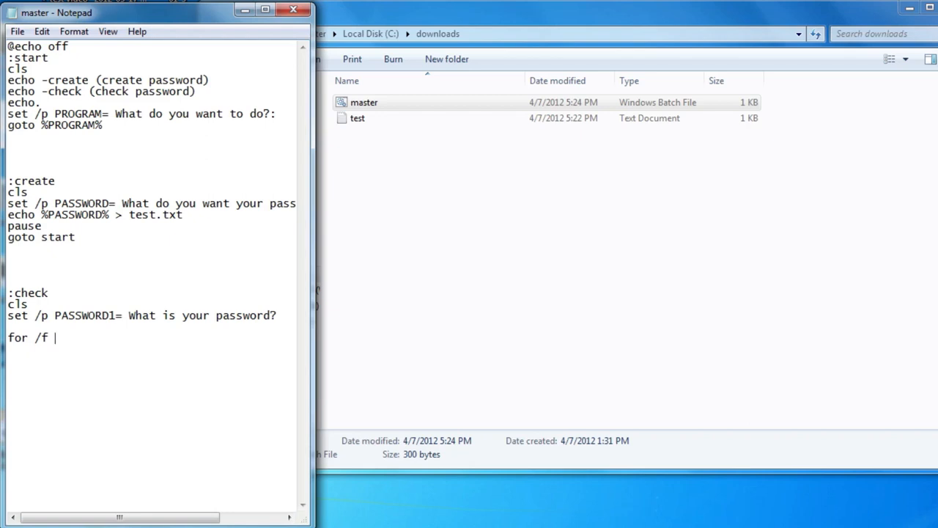
type("\"")
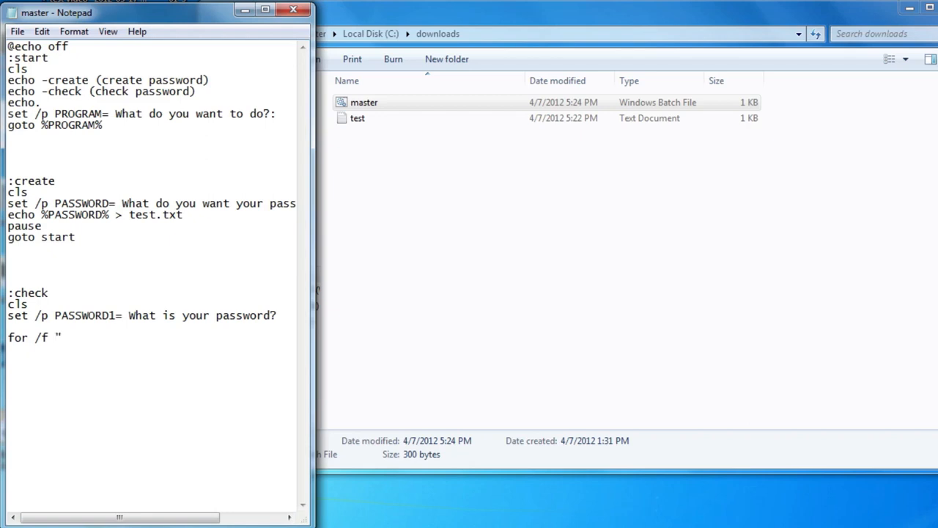
type("Del")
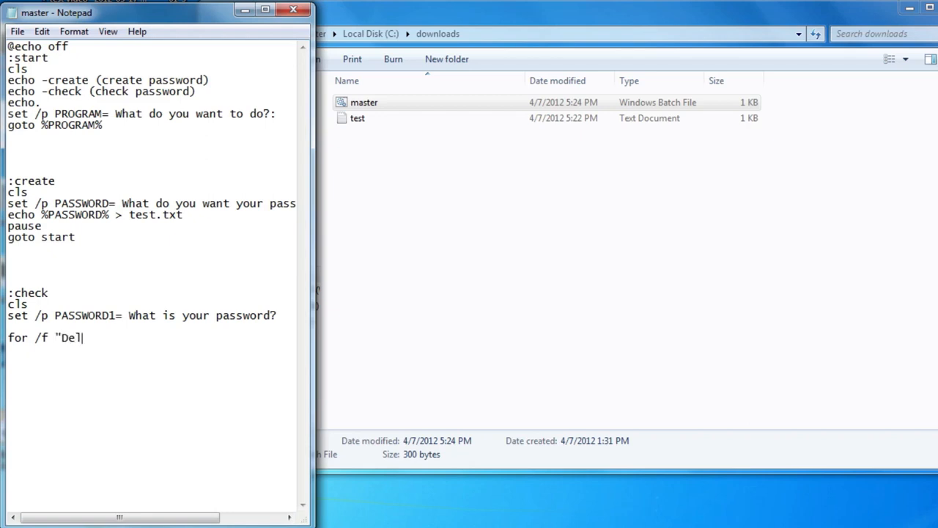
type("ims")
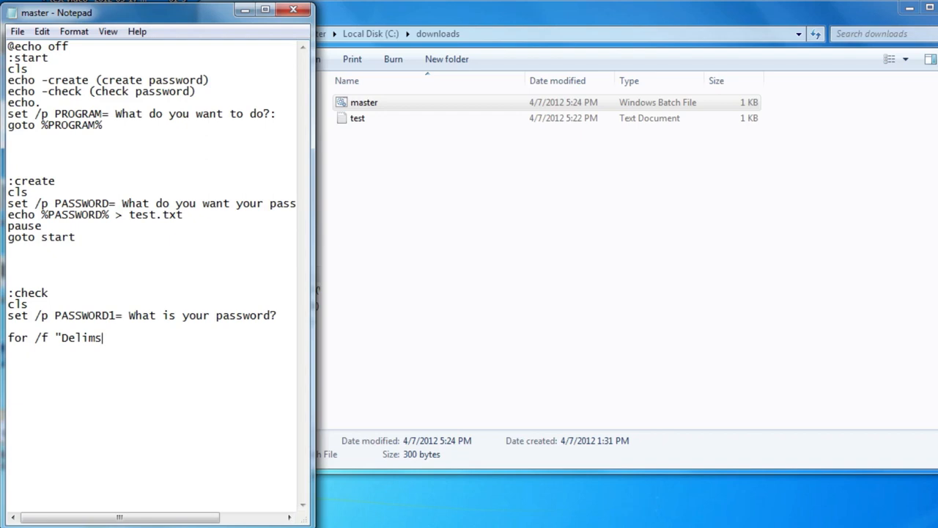
type("=")
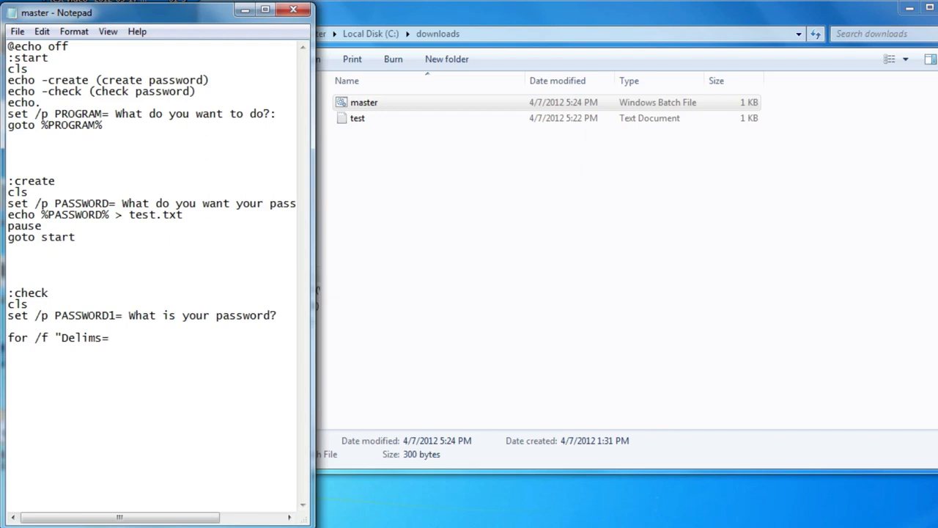
type("\"")
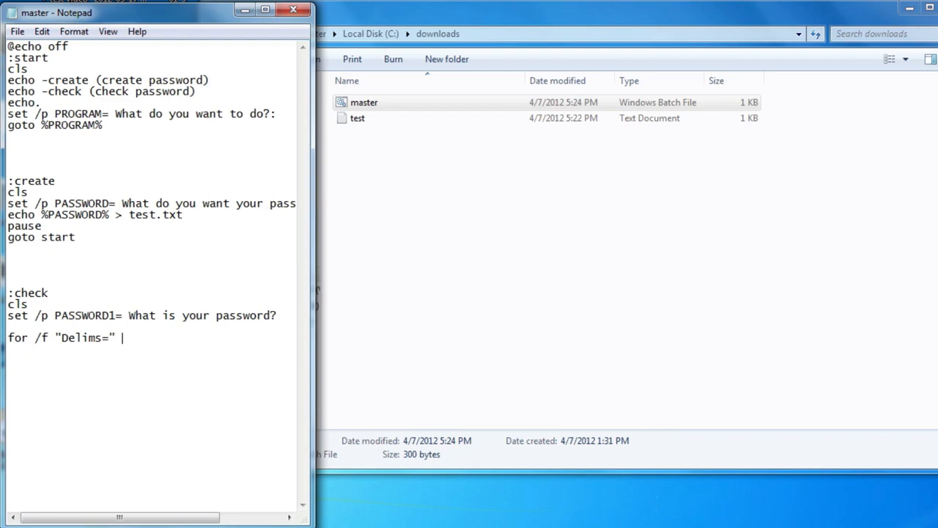
type("%%")
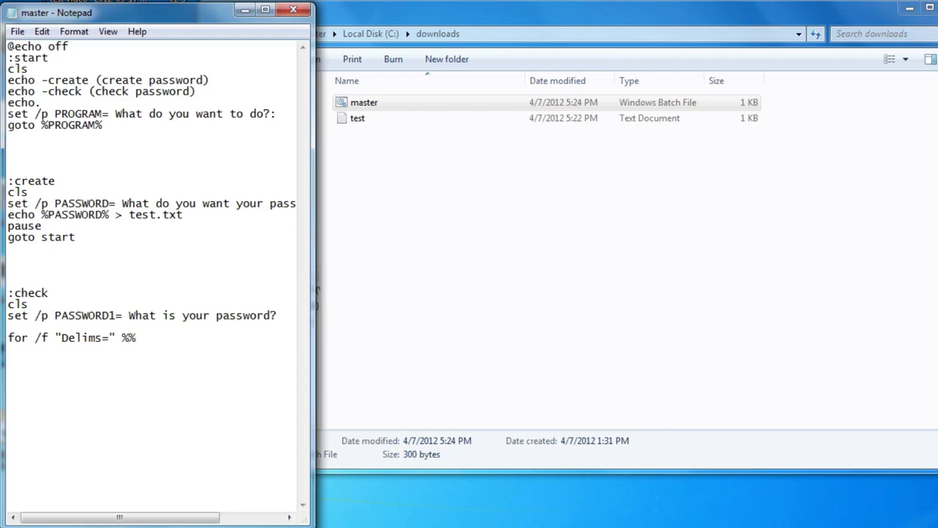
type("a")
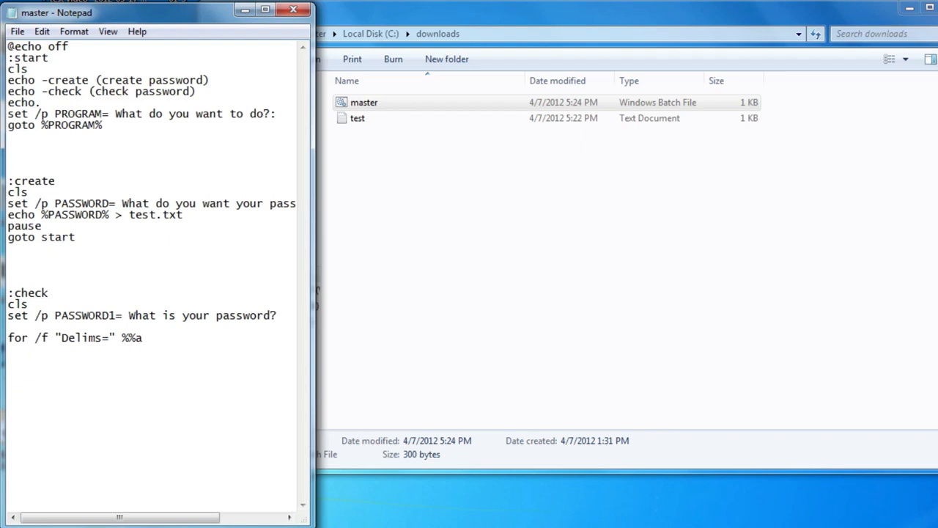
type("in (")
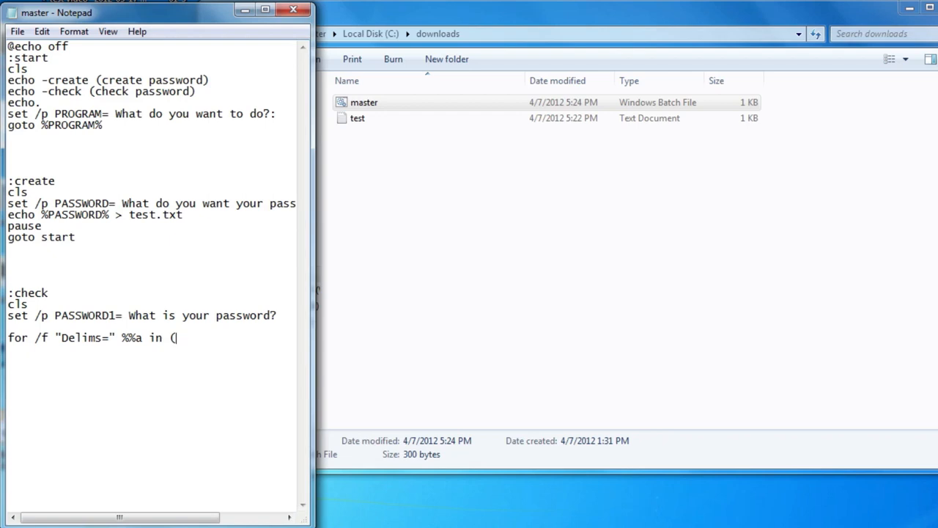
type("test.t")
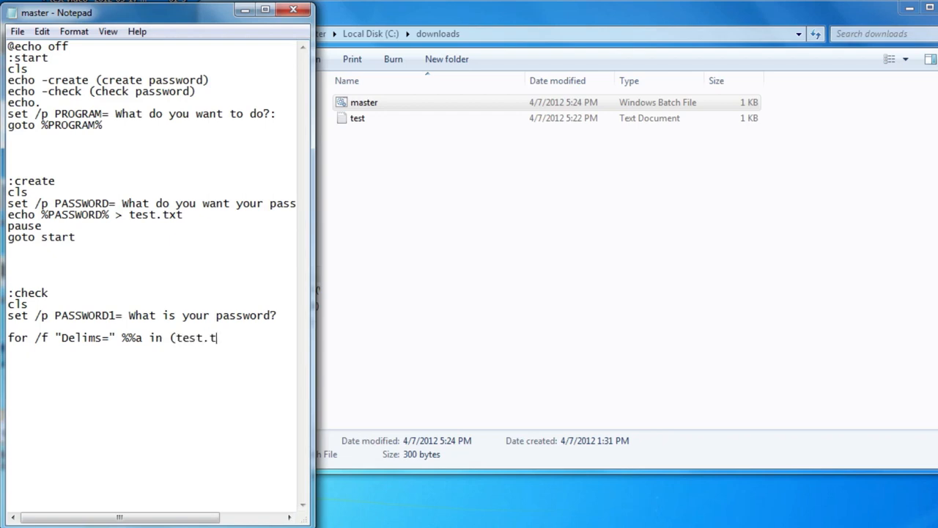
type("xt")
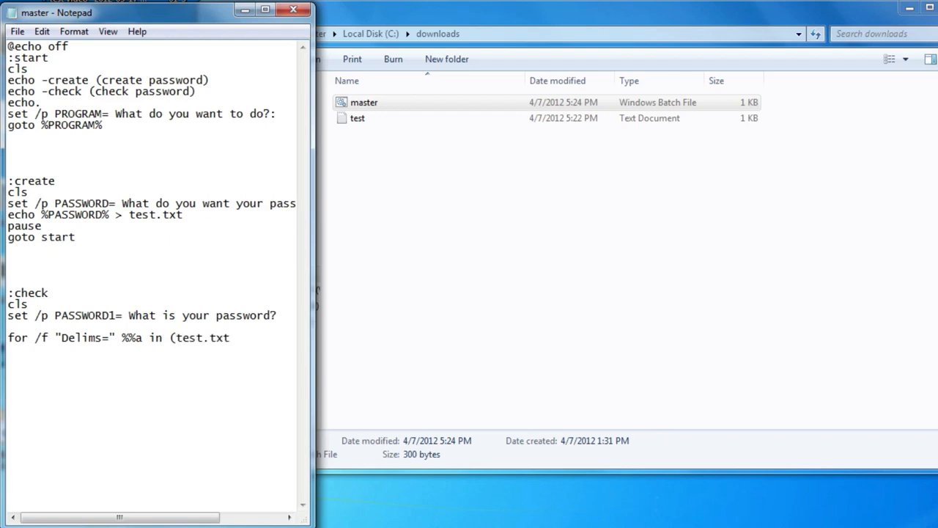
type(")")
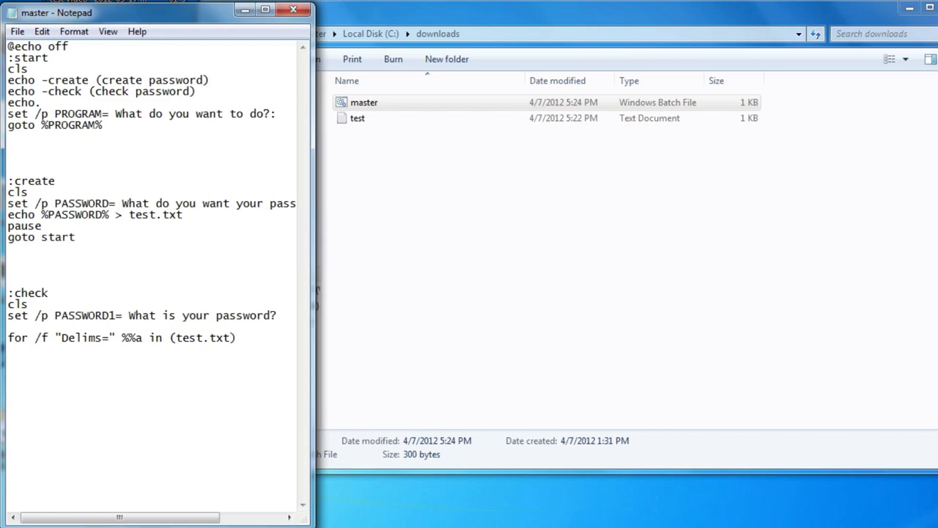
type("d")
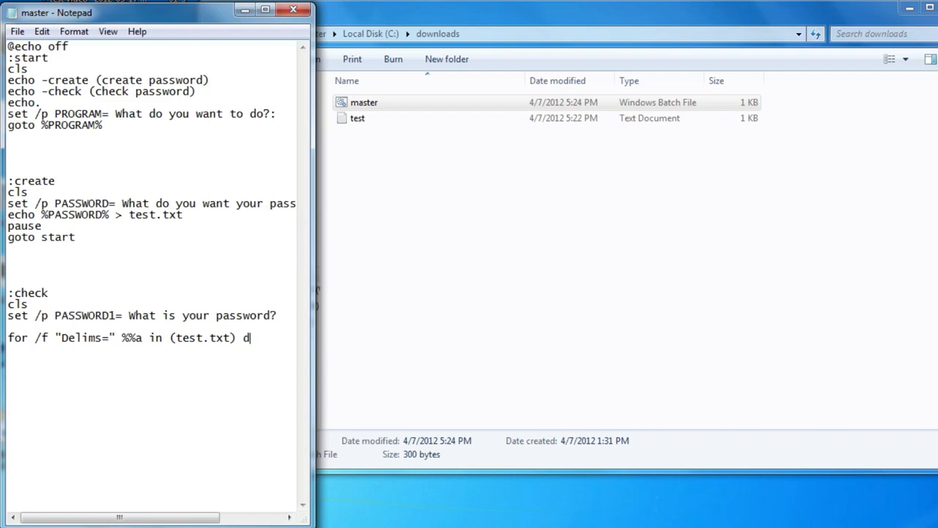
type("o (")
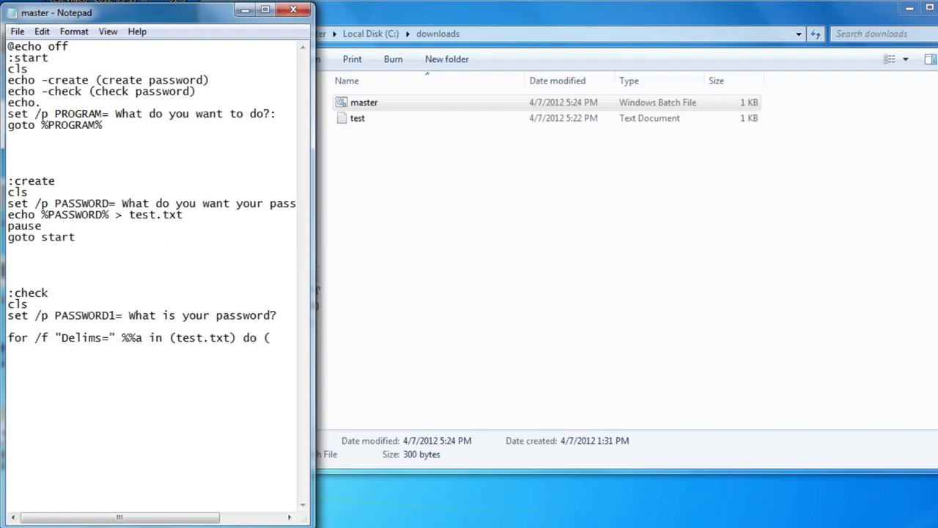
type(")")
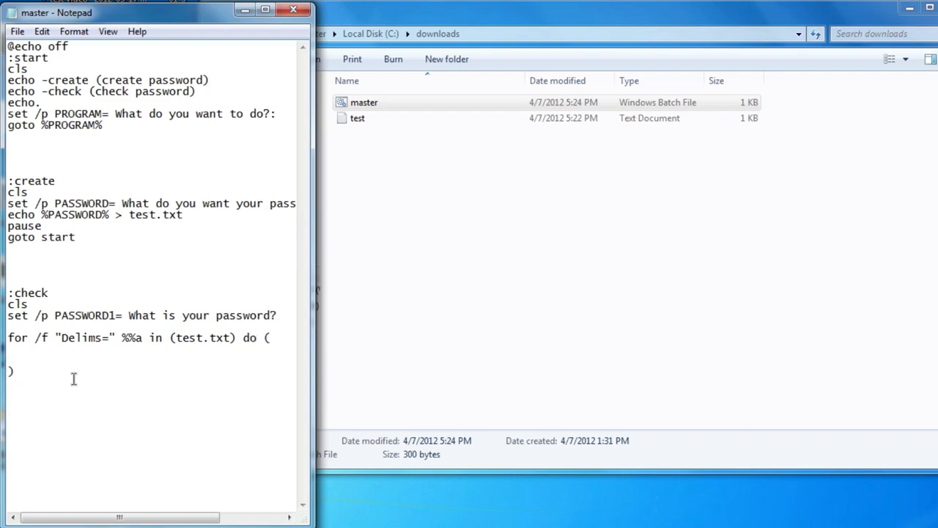
- Put 'set TEXT=%%a' inside the for loop body to store each line read
double_click(252, 338)
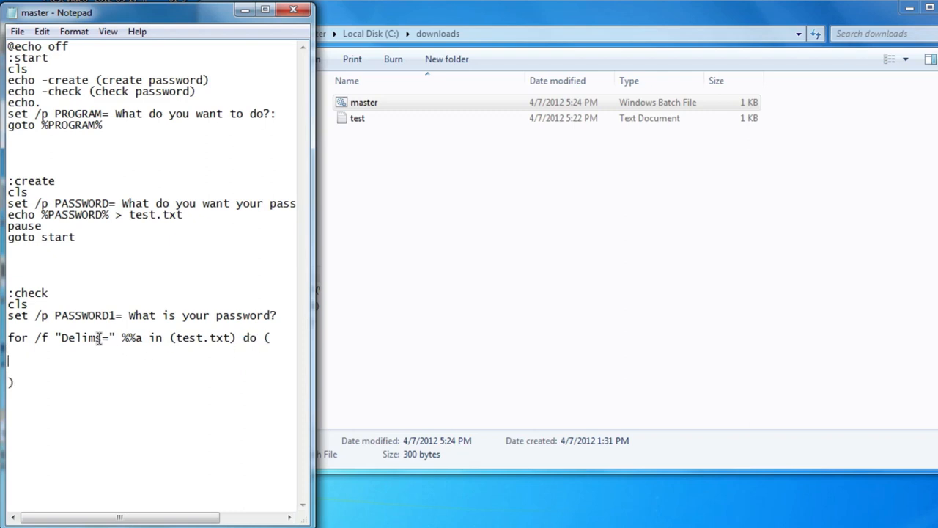
double_click(132, 337)
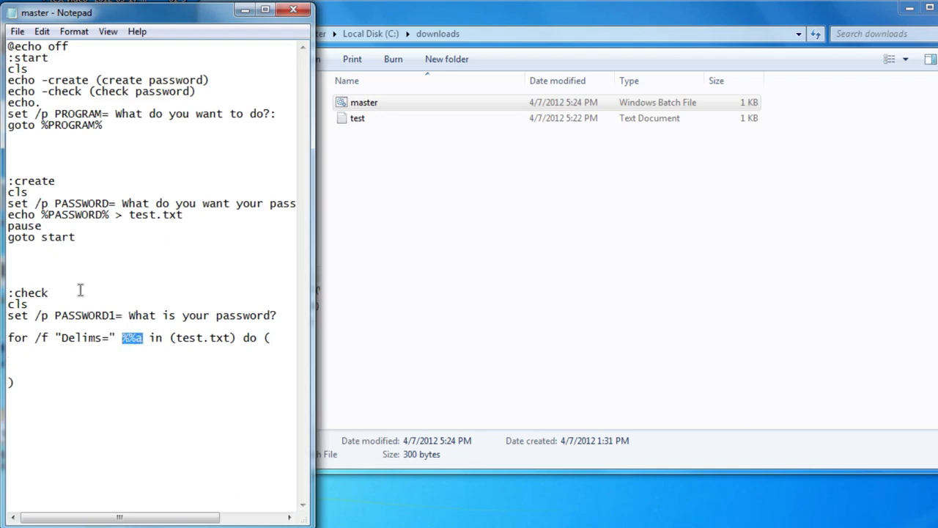
type("set")
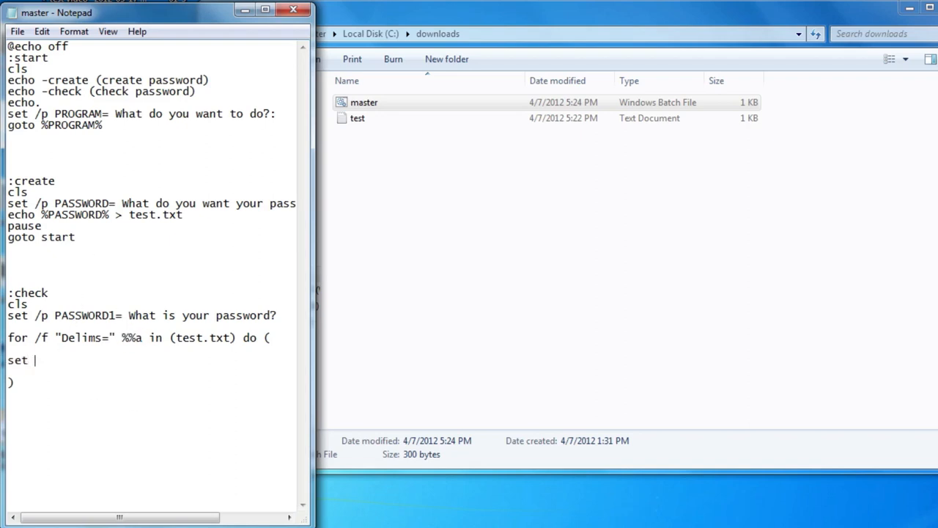
type("TEXT")
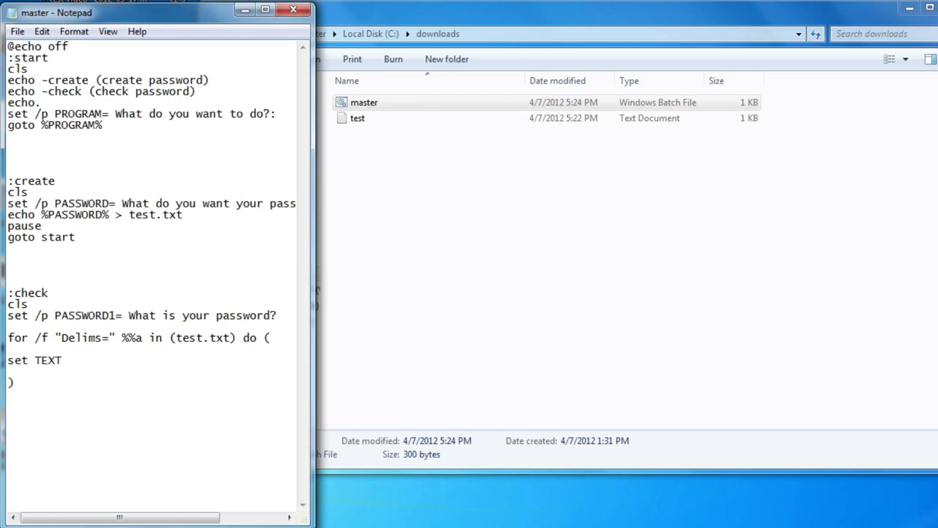
type("=")
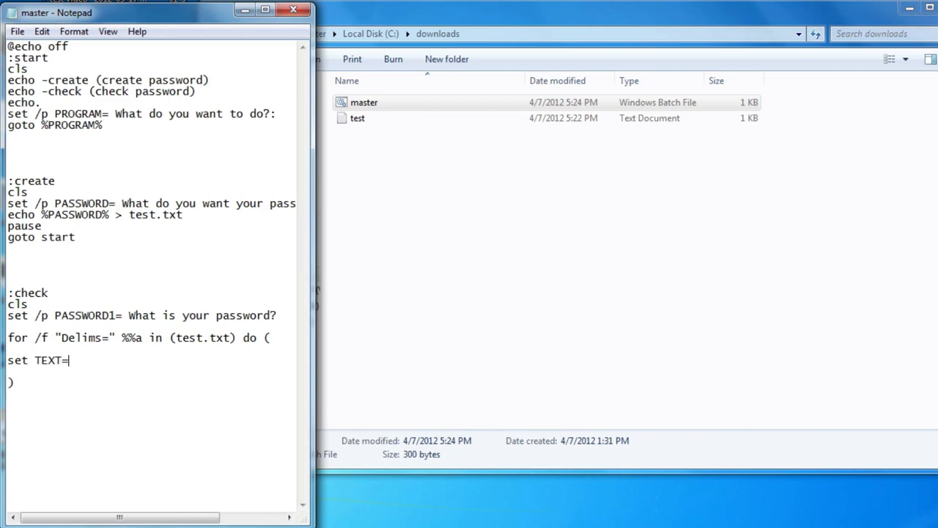
type("%%a")
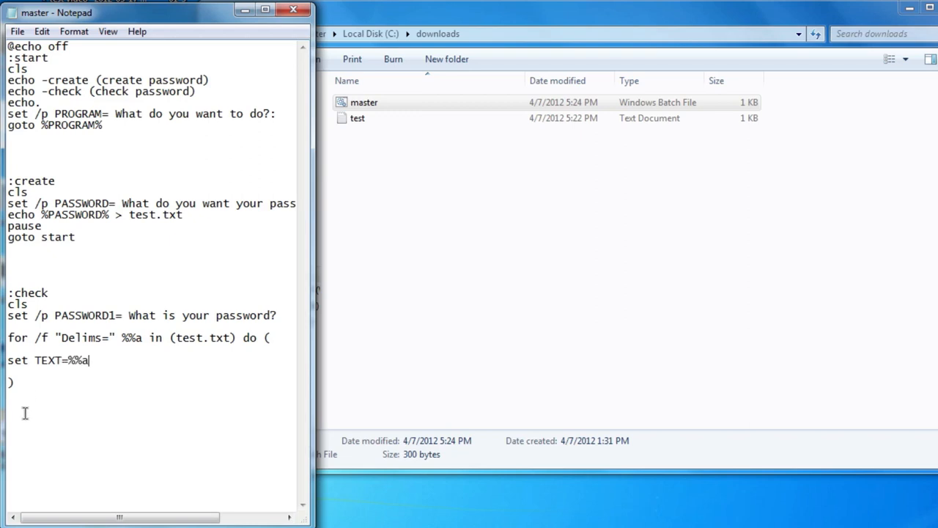
double_click(47, 359)
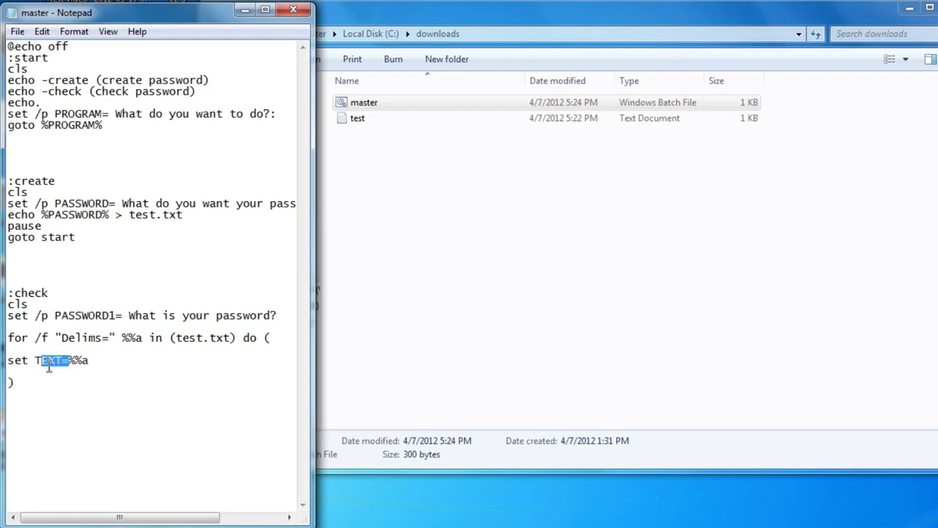
left_click(106, 400)
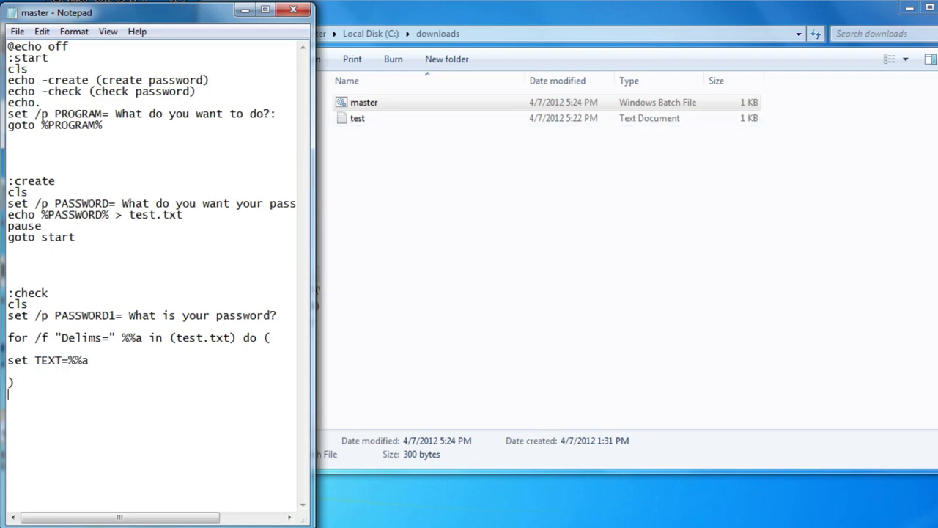
- Write 'if %PASSWORD1%==%TEXT% goto correct' and place a ':correct' label further down
type("if")
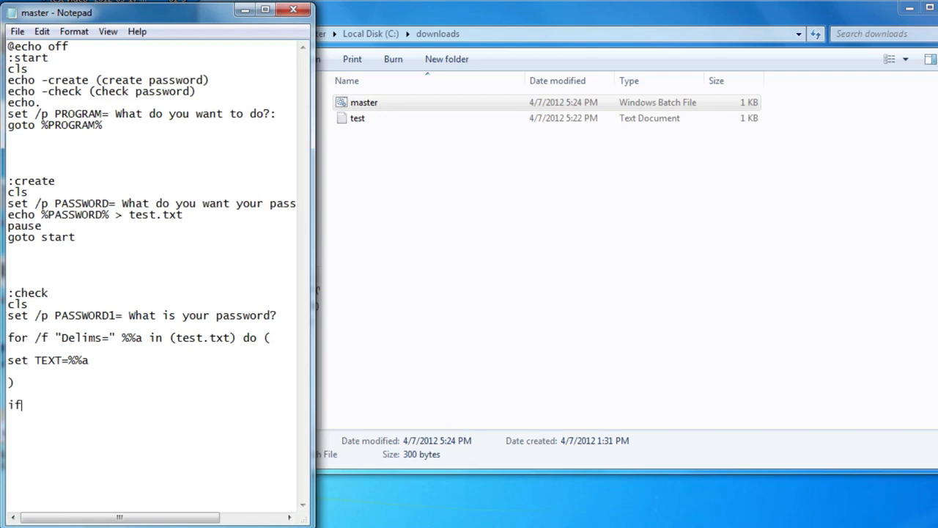
type("%")
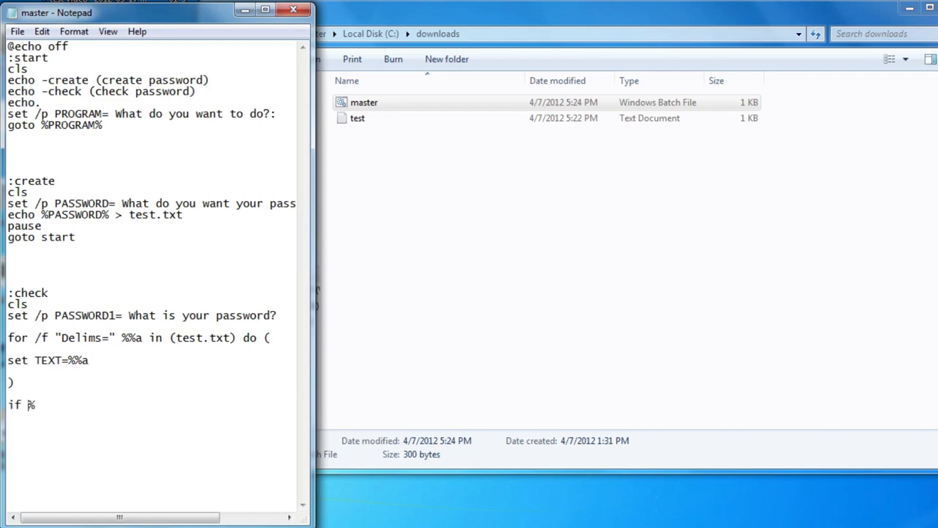
type("PASSWORD1%")
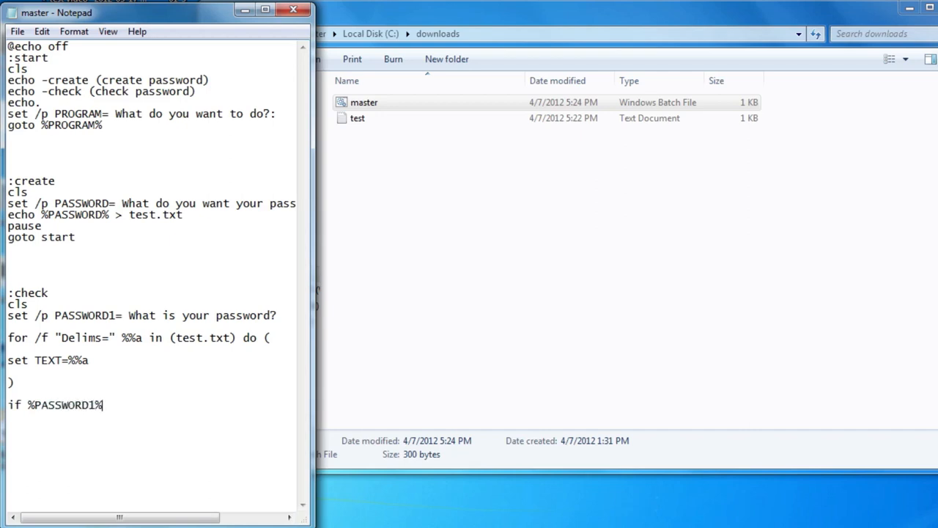
type("==")
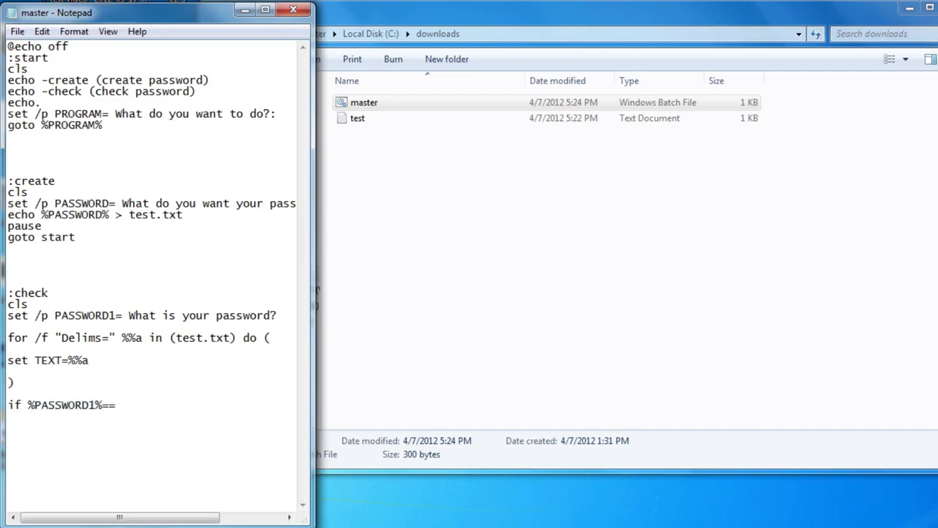
type("%%")
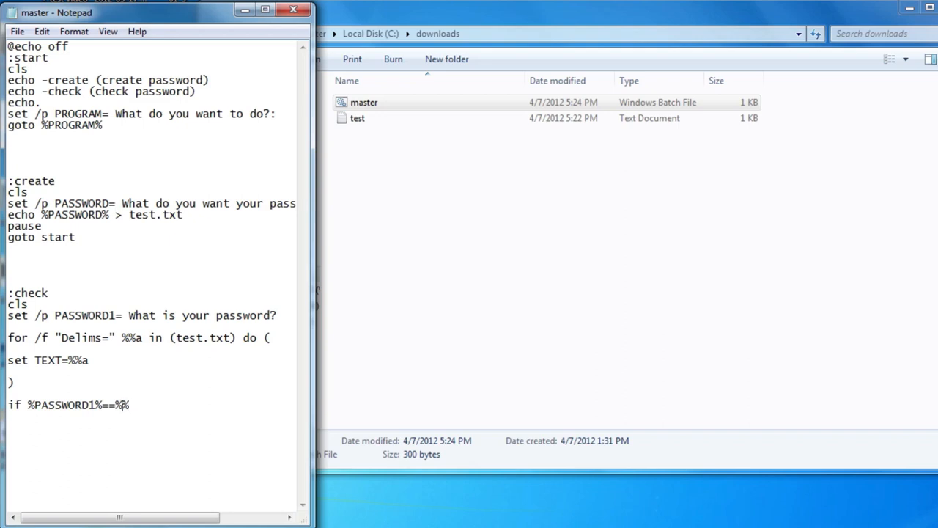
type("TEXT%")
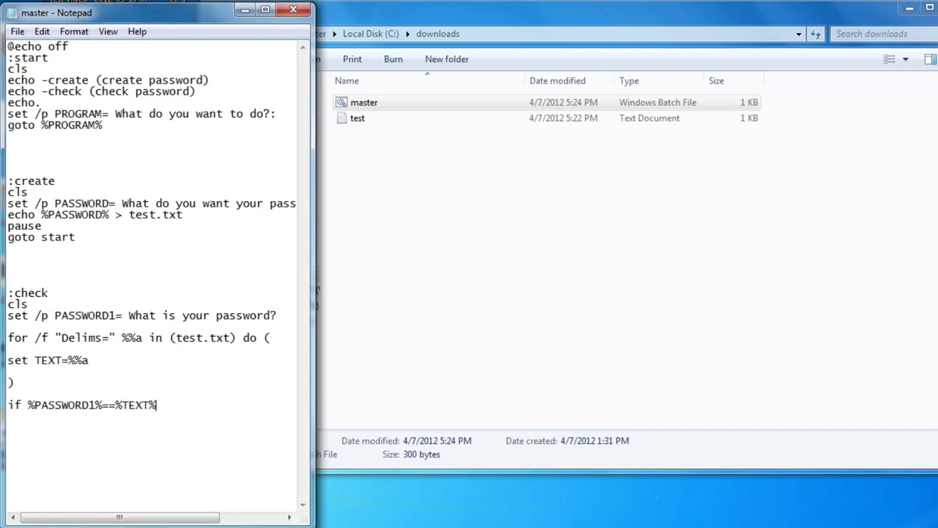
type("goto")
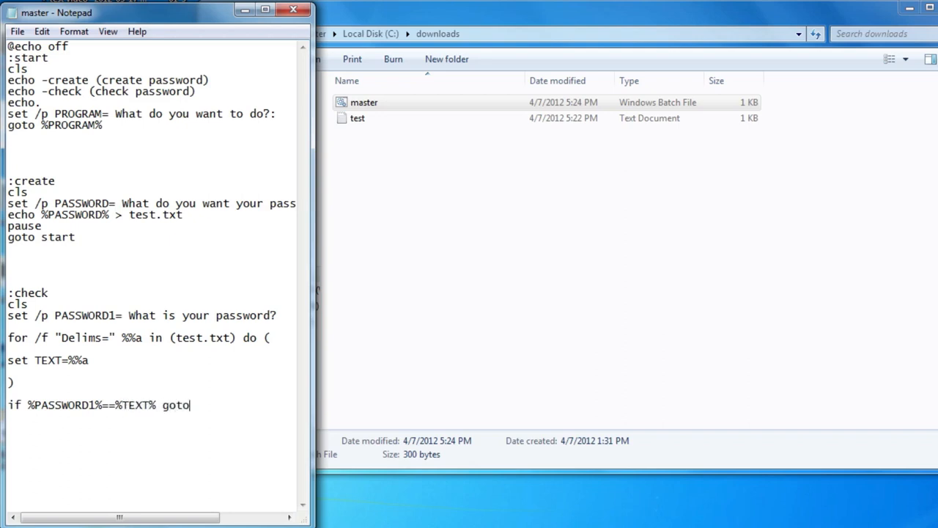
type("correct")
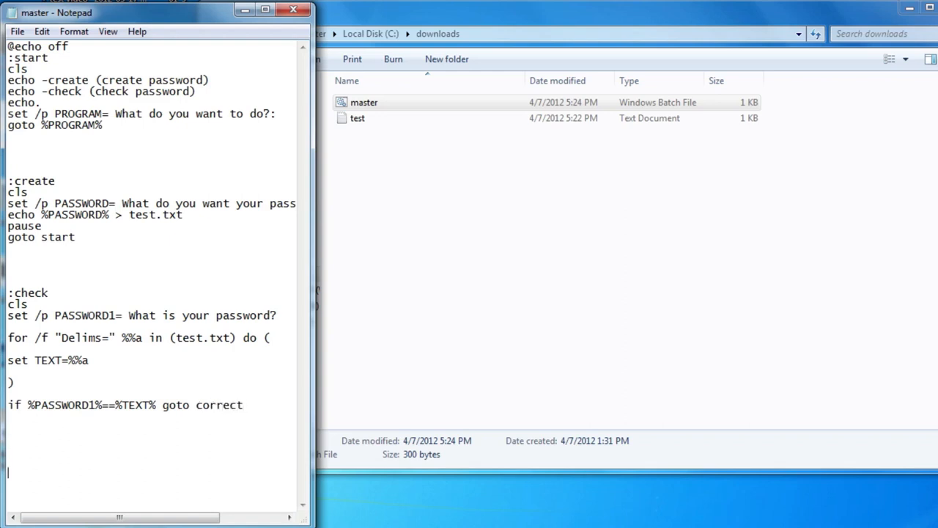
type(":c")
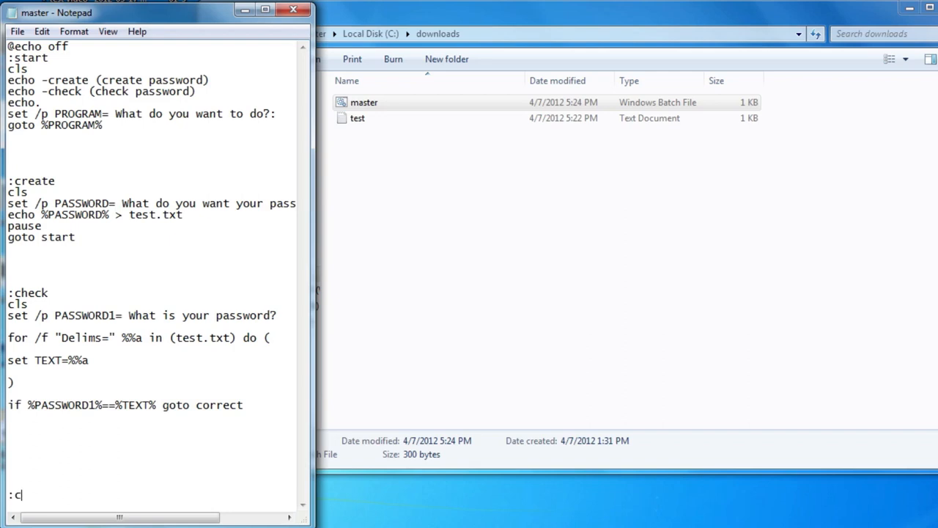
type("orrect")
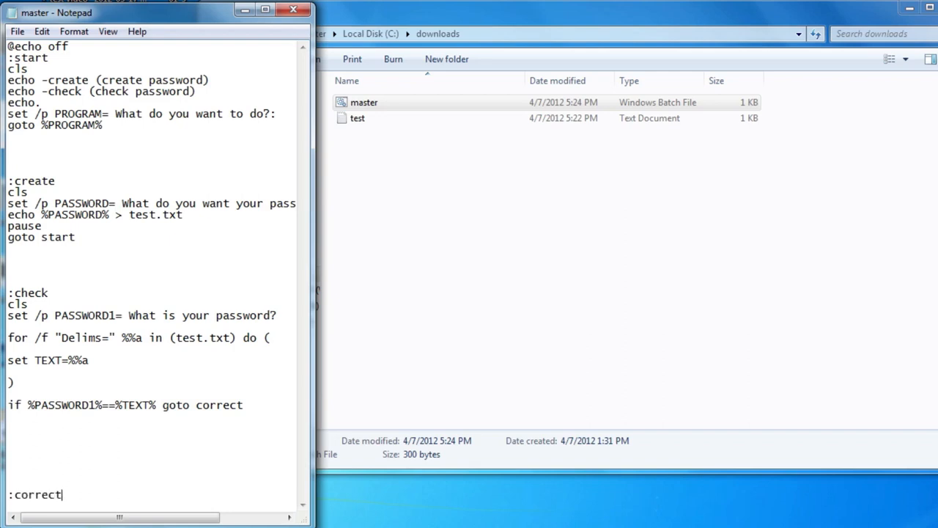
left_click(9, 416)
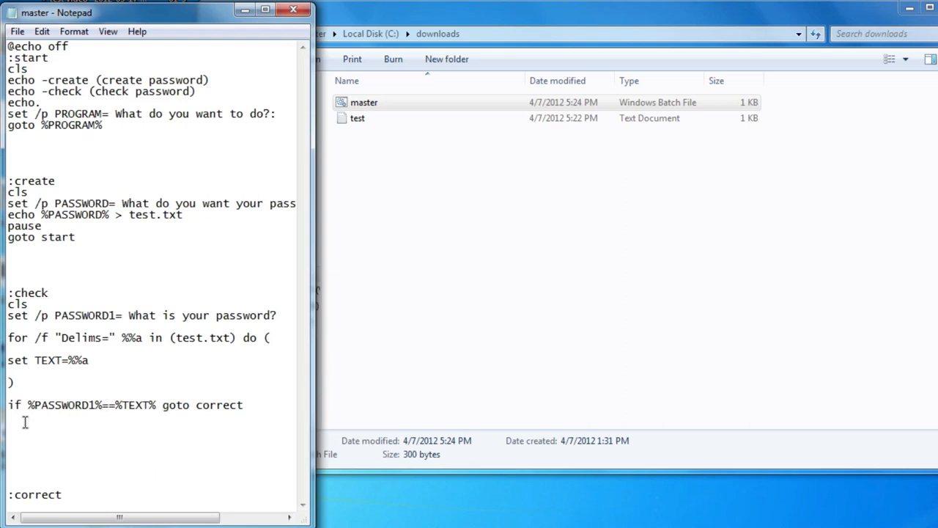
- Under the if line, echo 'you are wrong!!!' and goto start
type("echo you are")
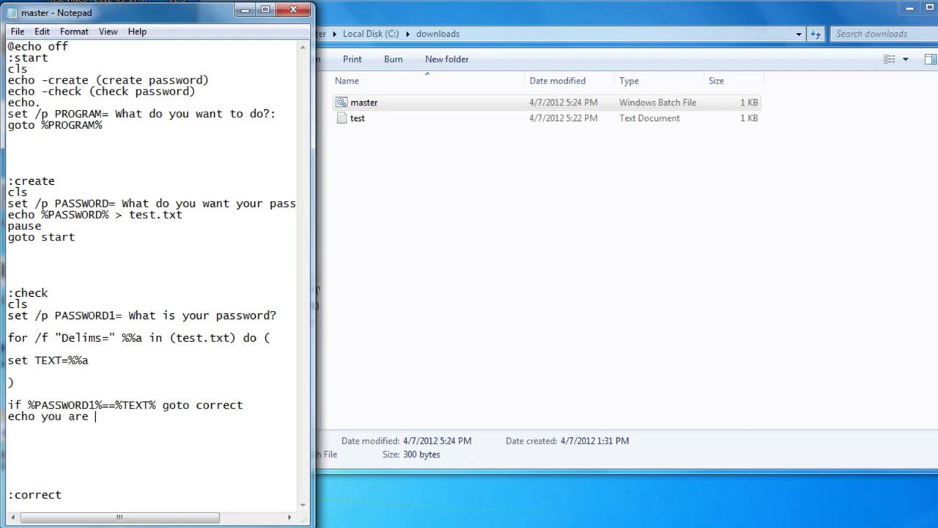
type("wrong")
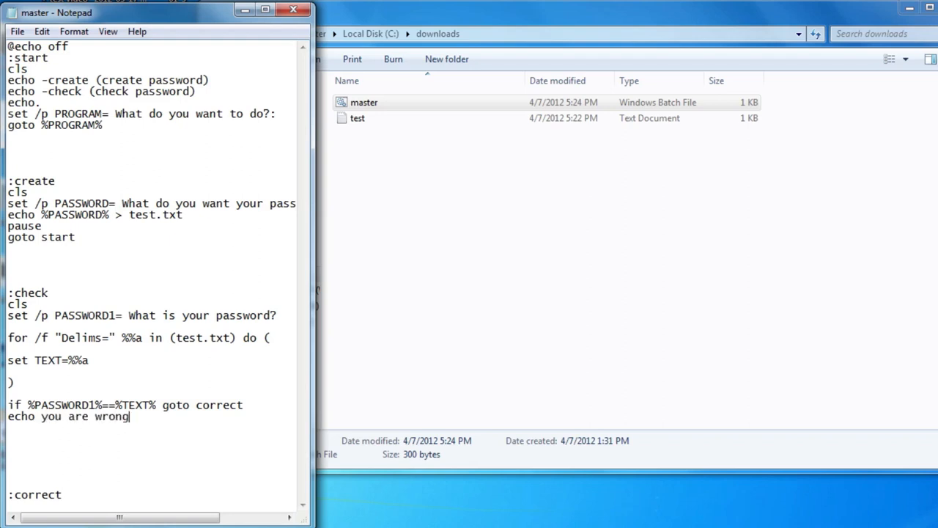
type("!!!")
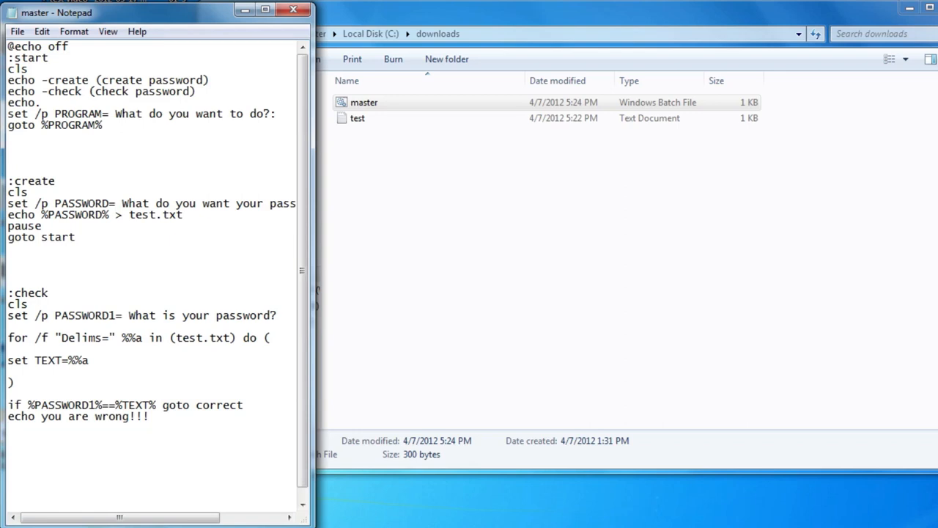
type("goto")
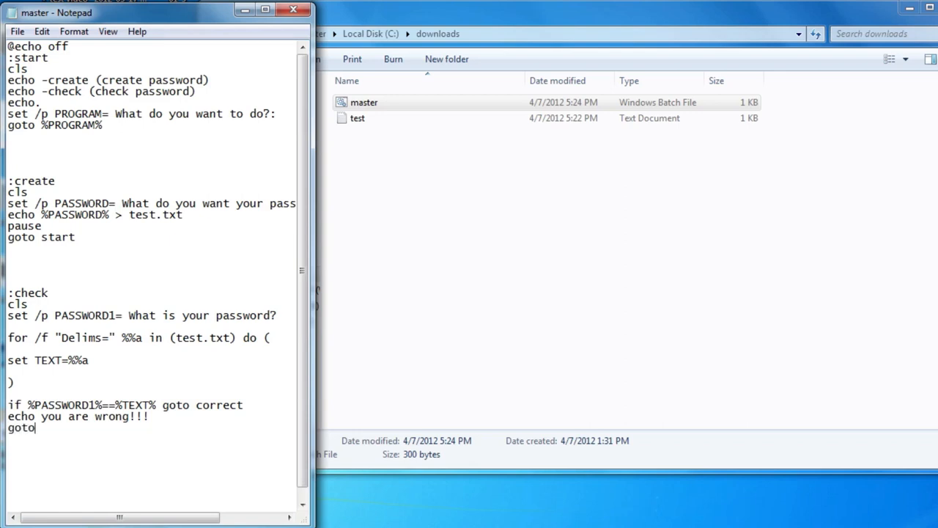
type("start")
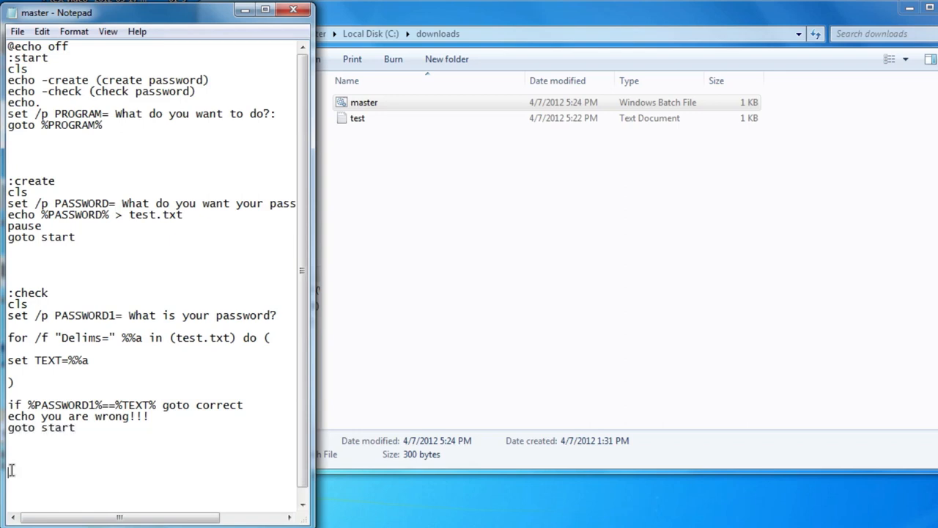
- Echo 'you are right!!!' under the :correct label
type(":correct")
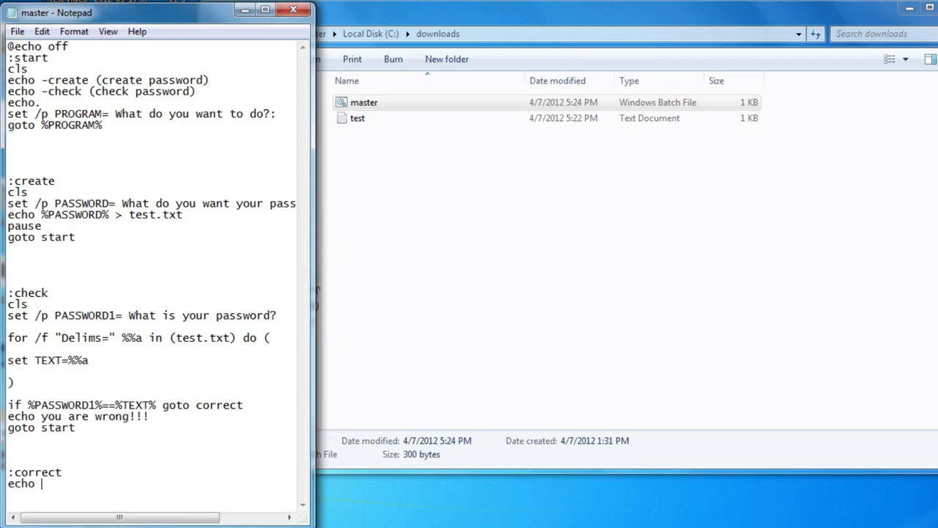
type("you are right")
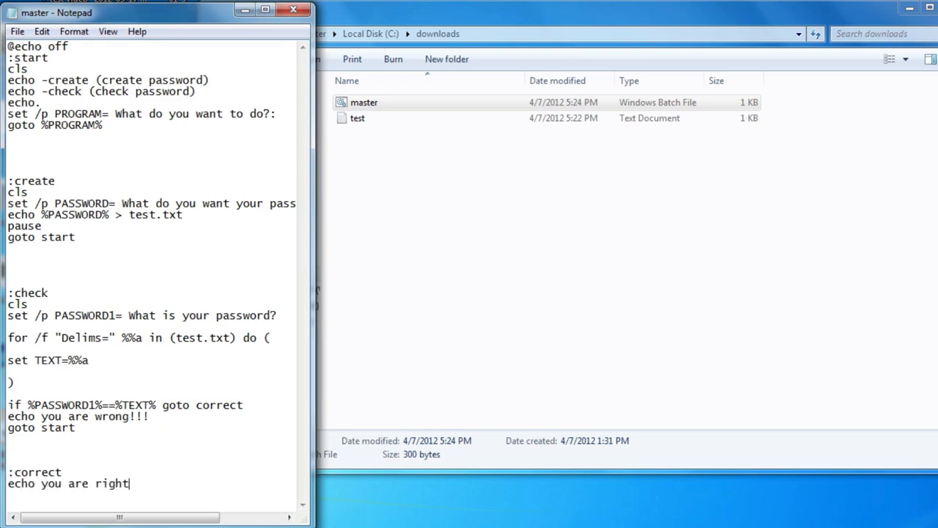
type("!!!")
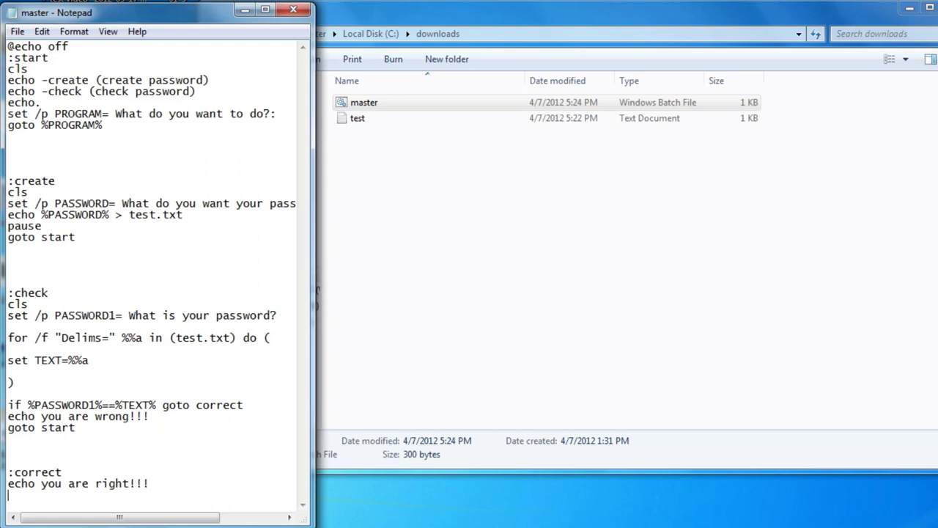
left_click(150, 416)
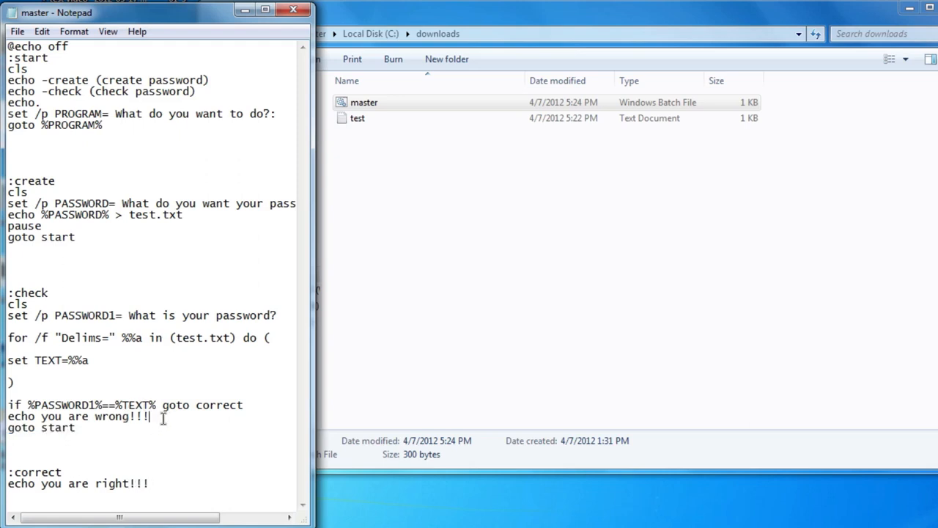
- Add pause after both messages and goto start after the right message, then save
type("pause")
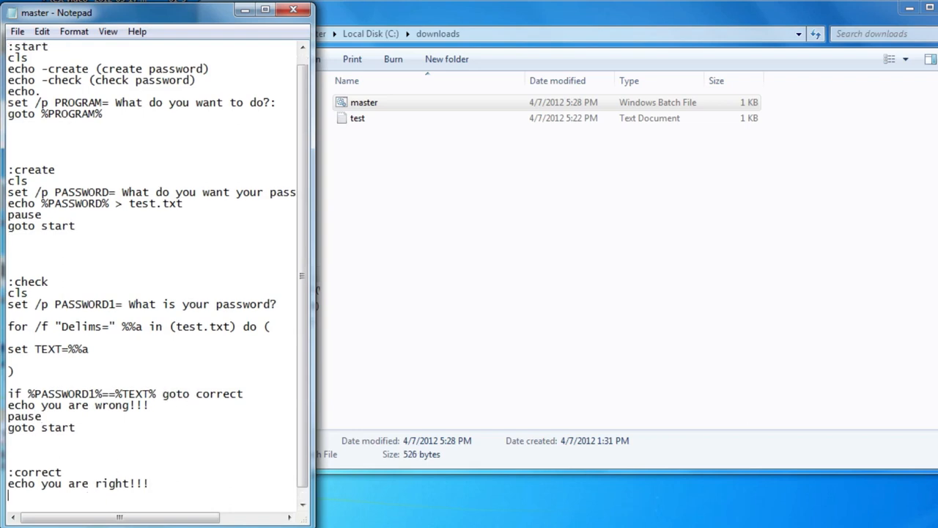
type("pause")
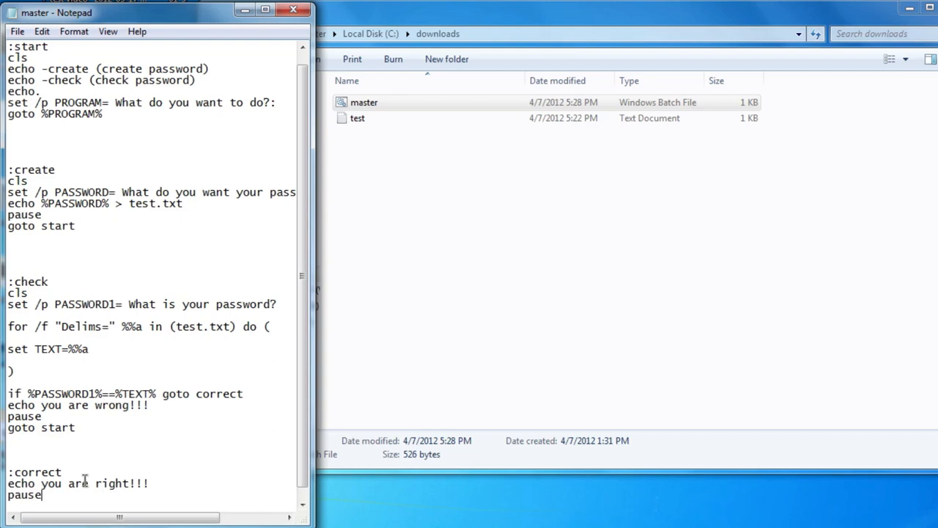
type("goto sta")
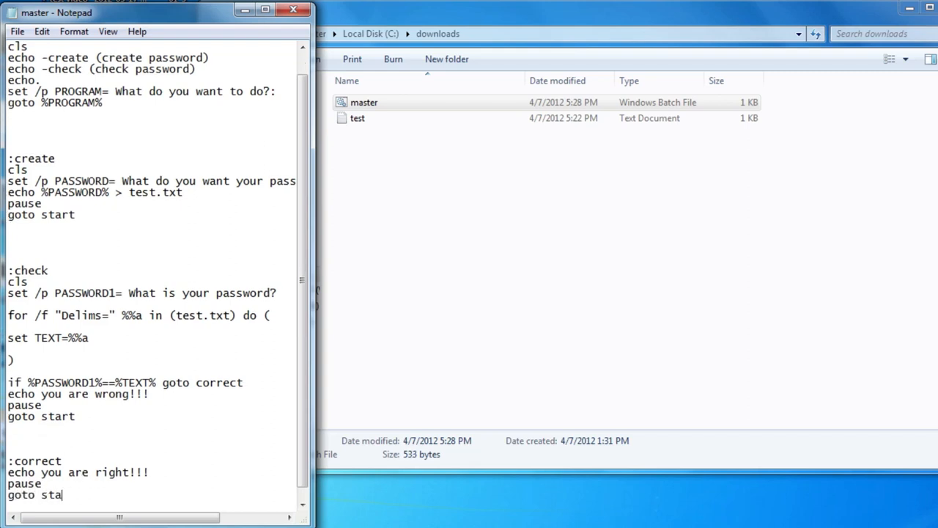
type("rt")
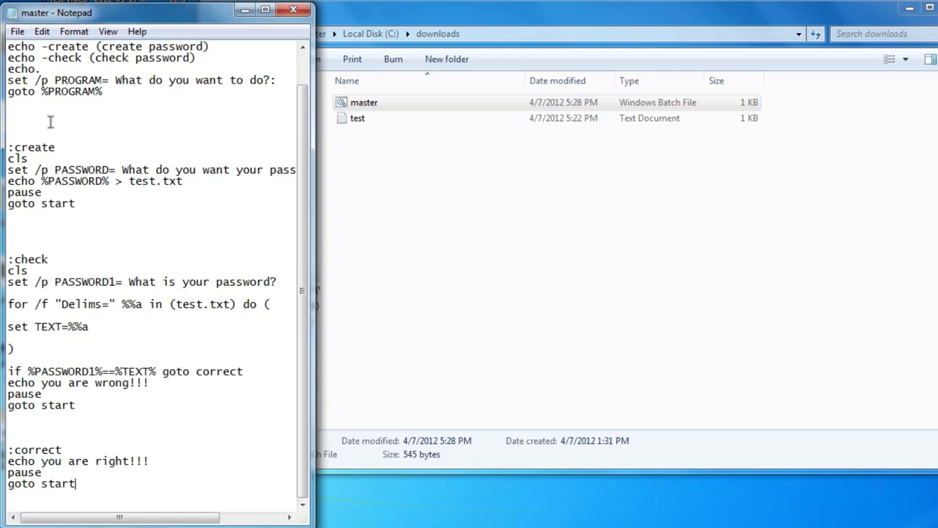
mouse_move(284, 128)
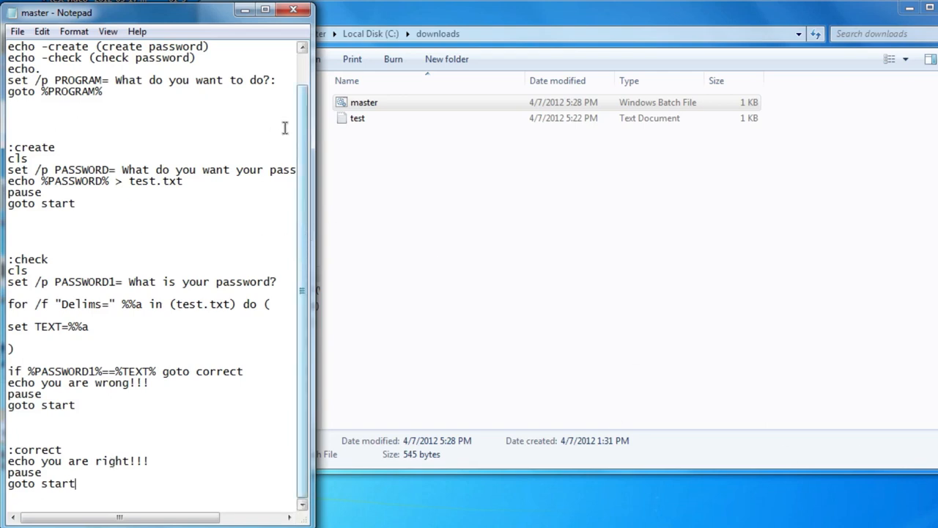
left_click(364, 101)
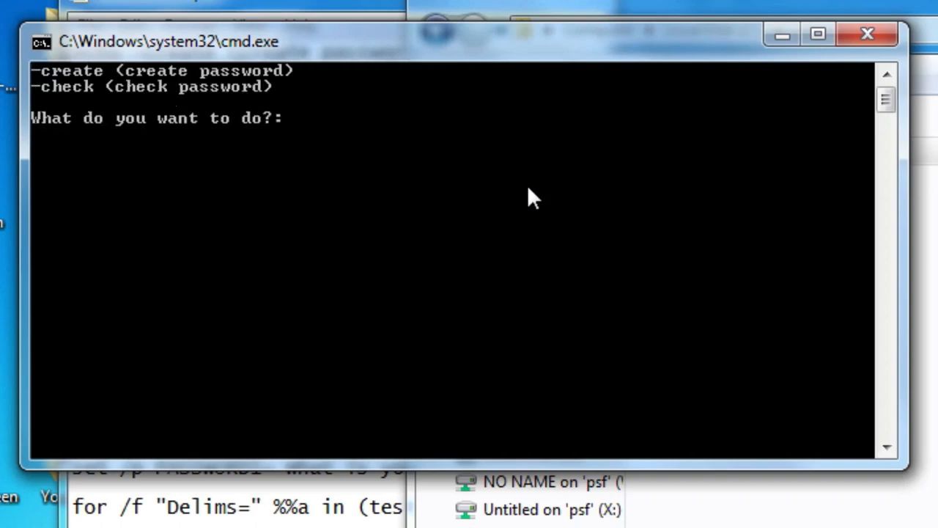
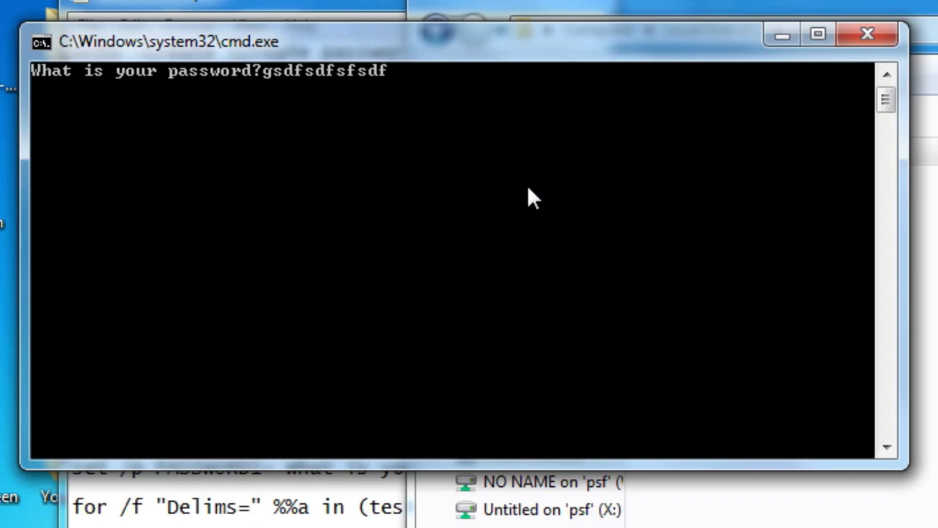